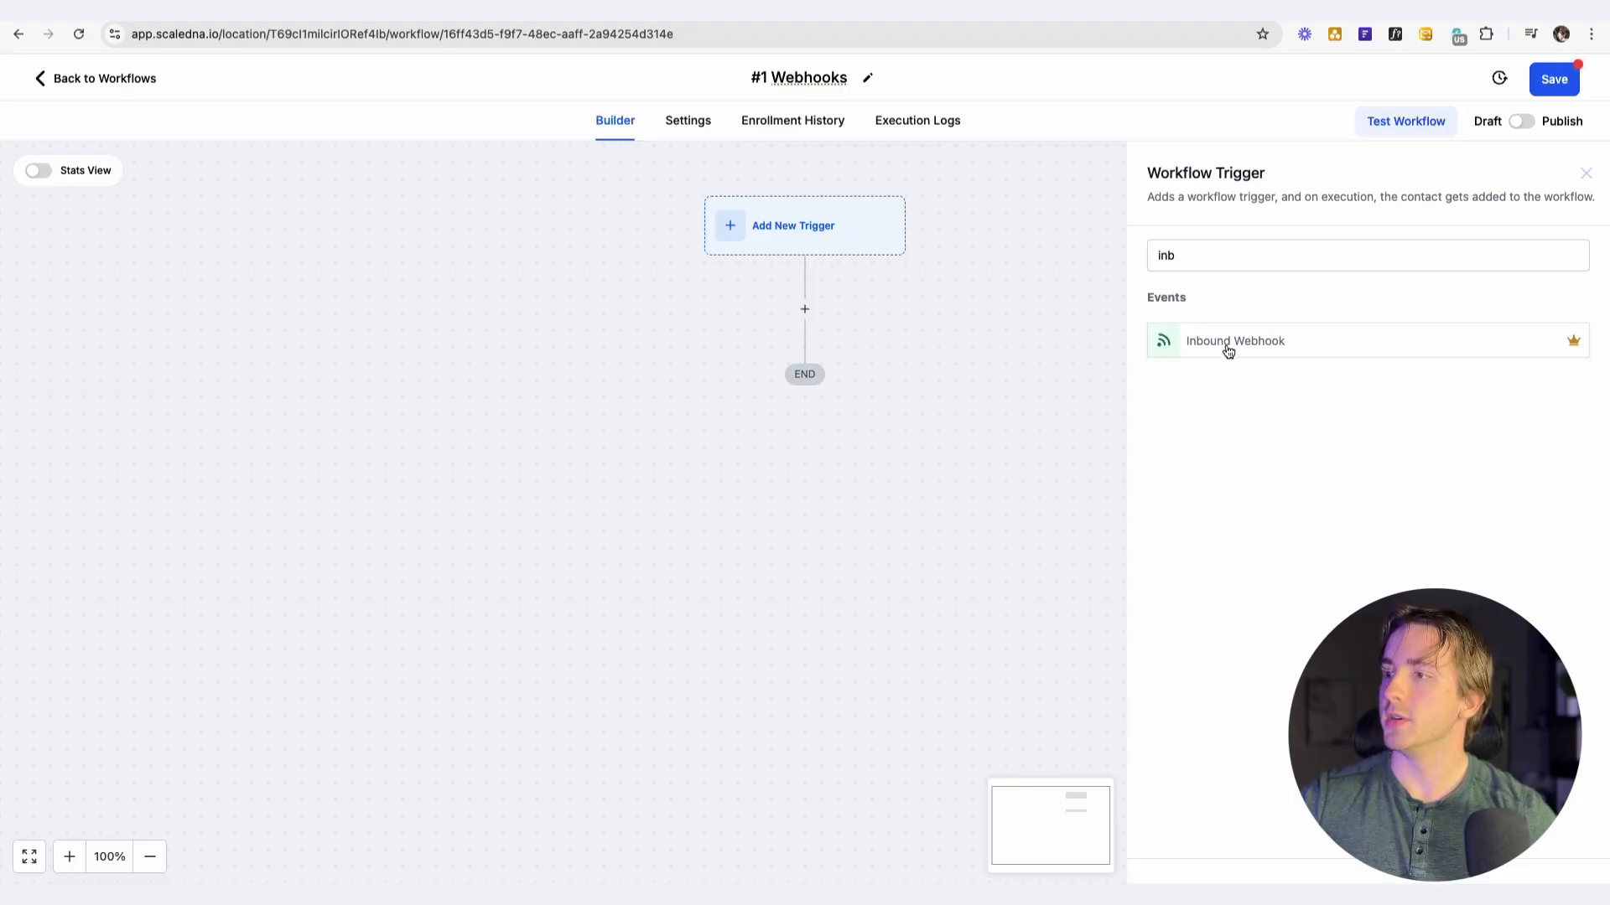
# Choose Inbound Webhook from the trigger list so a custom webhook URL is generated.
pyautogui.click(1234, 342)
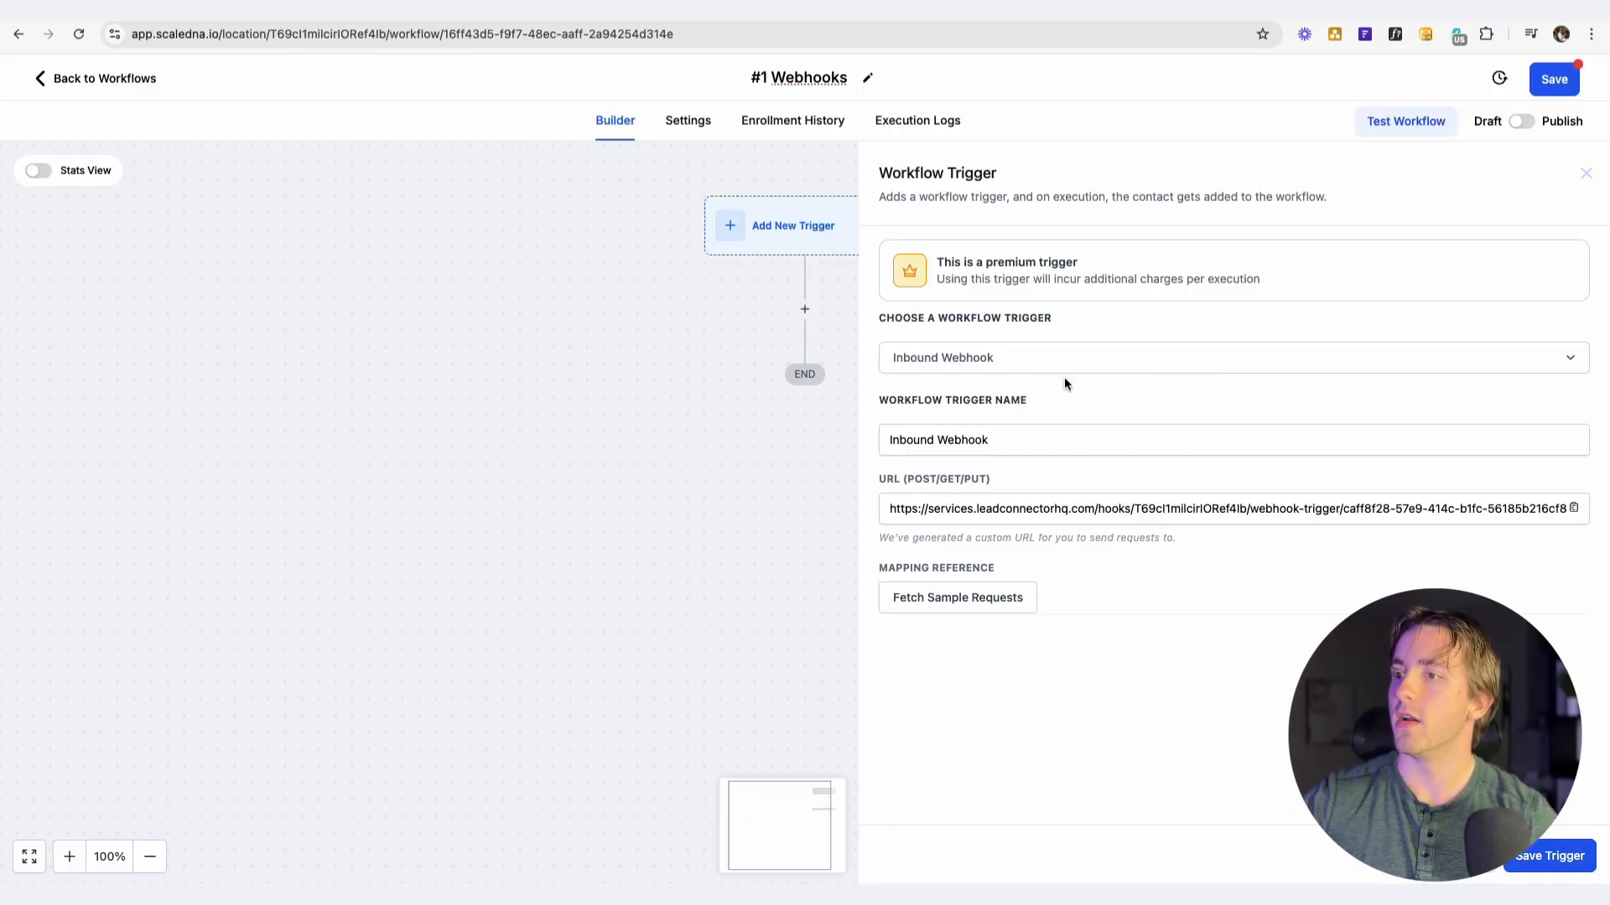
pyautogui.click(938, 439)
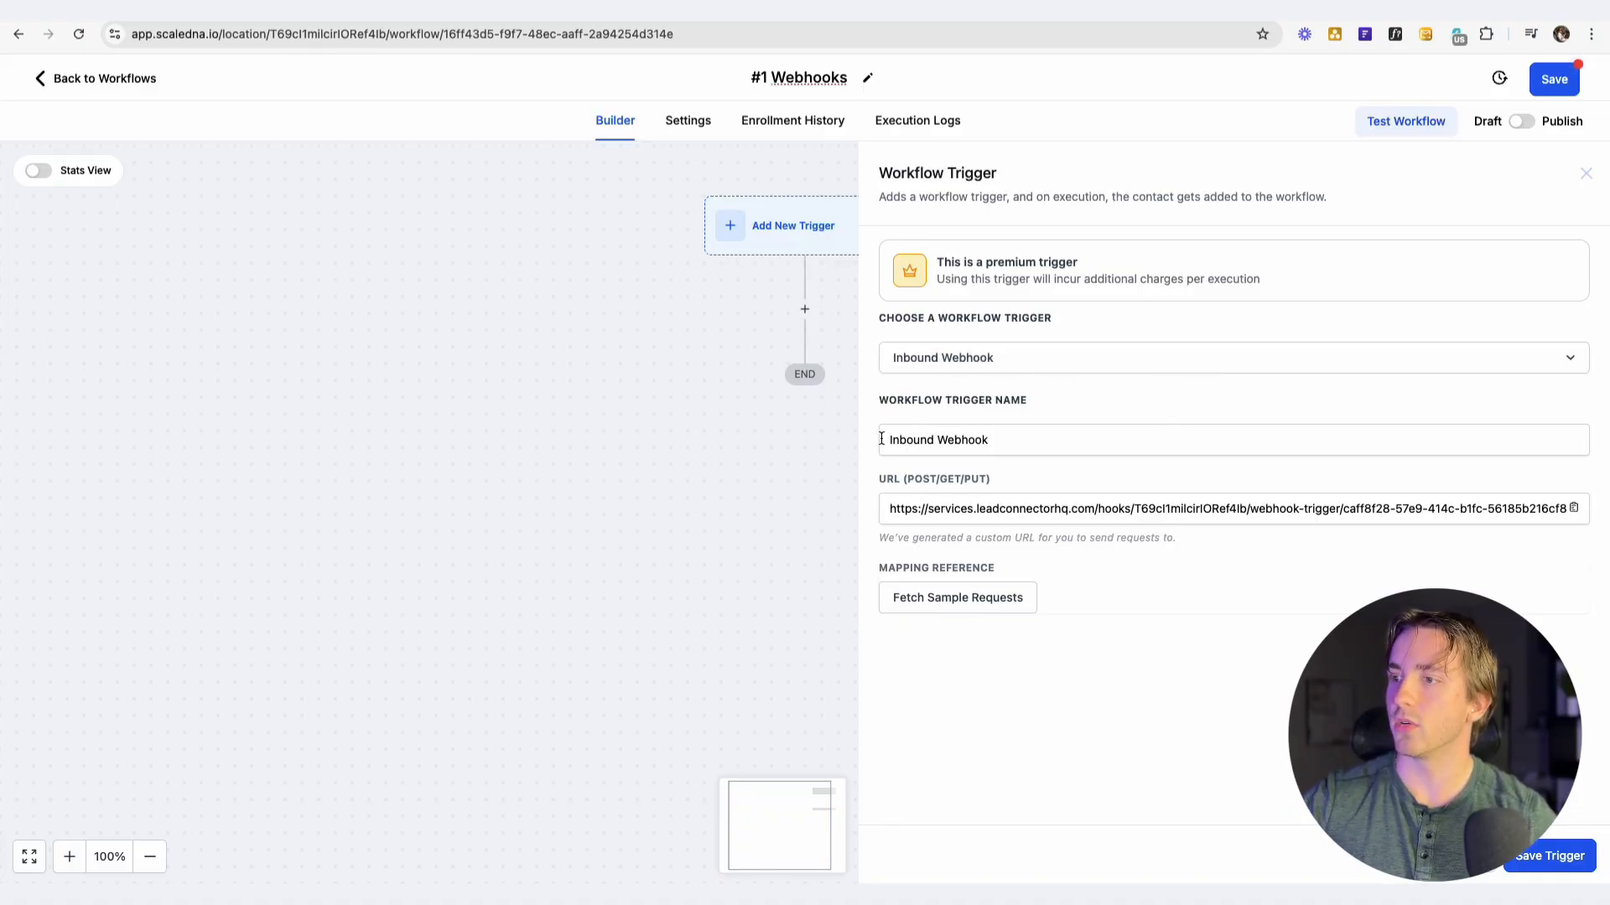
pyautogui.moveTo(863, 479)
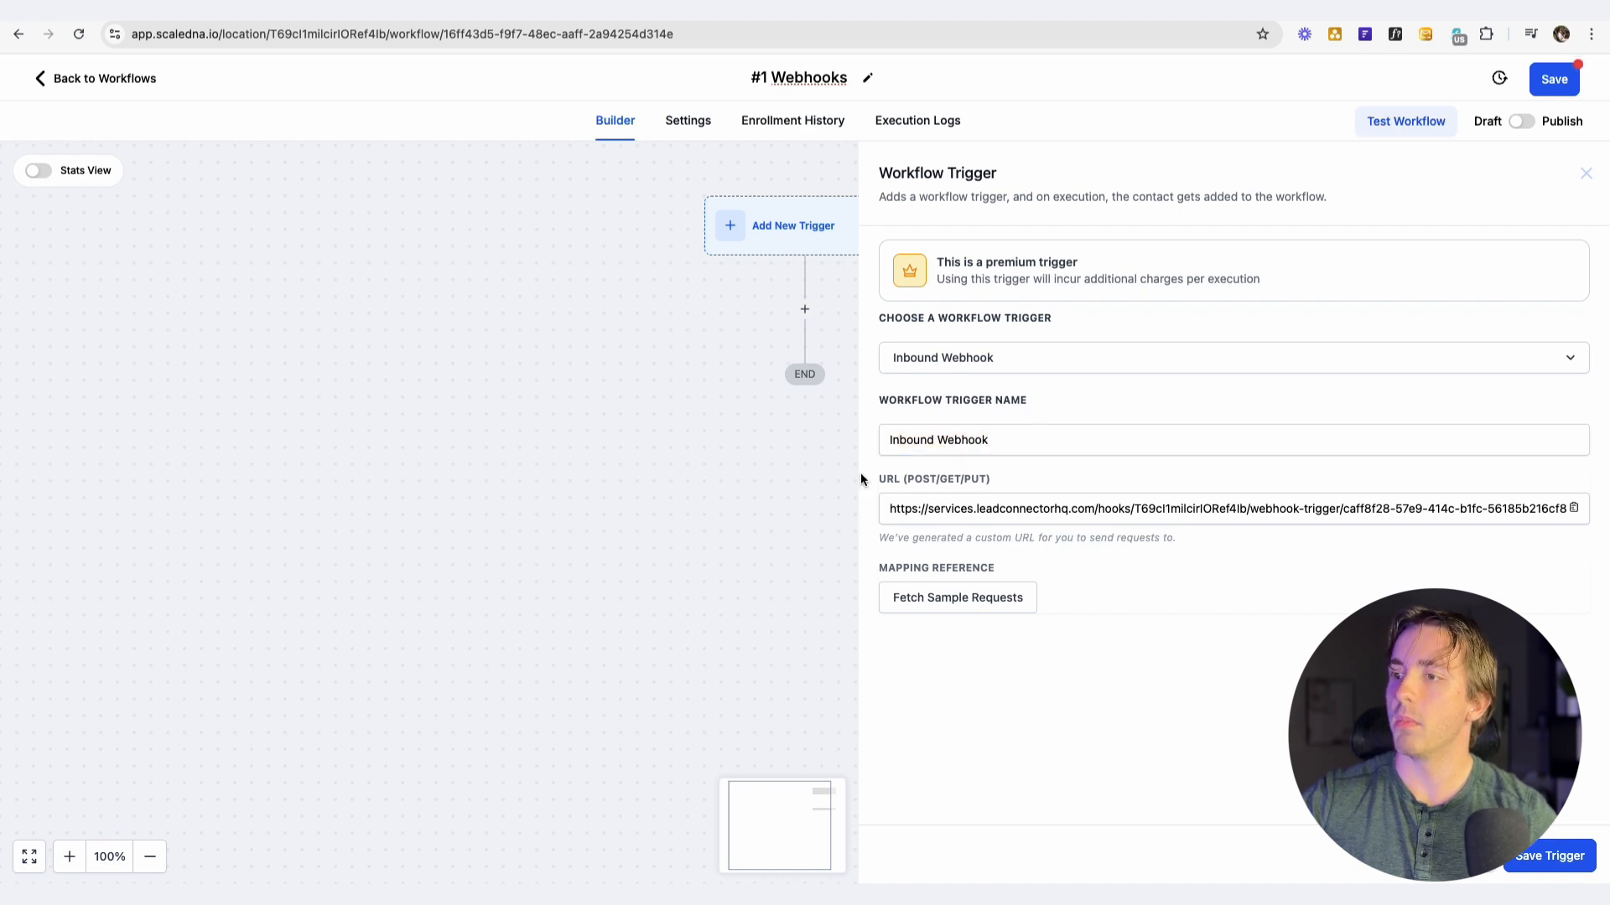
pyautogui.moveTo(906, 486)
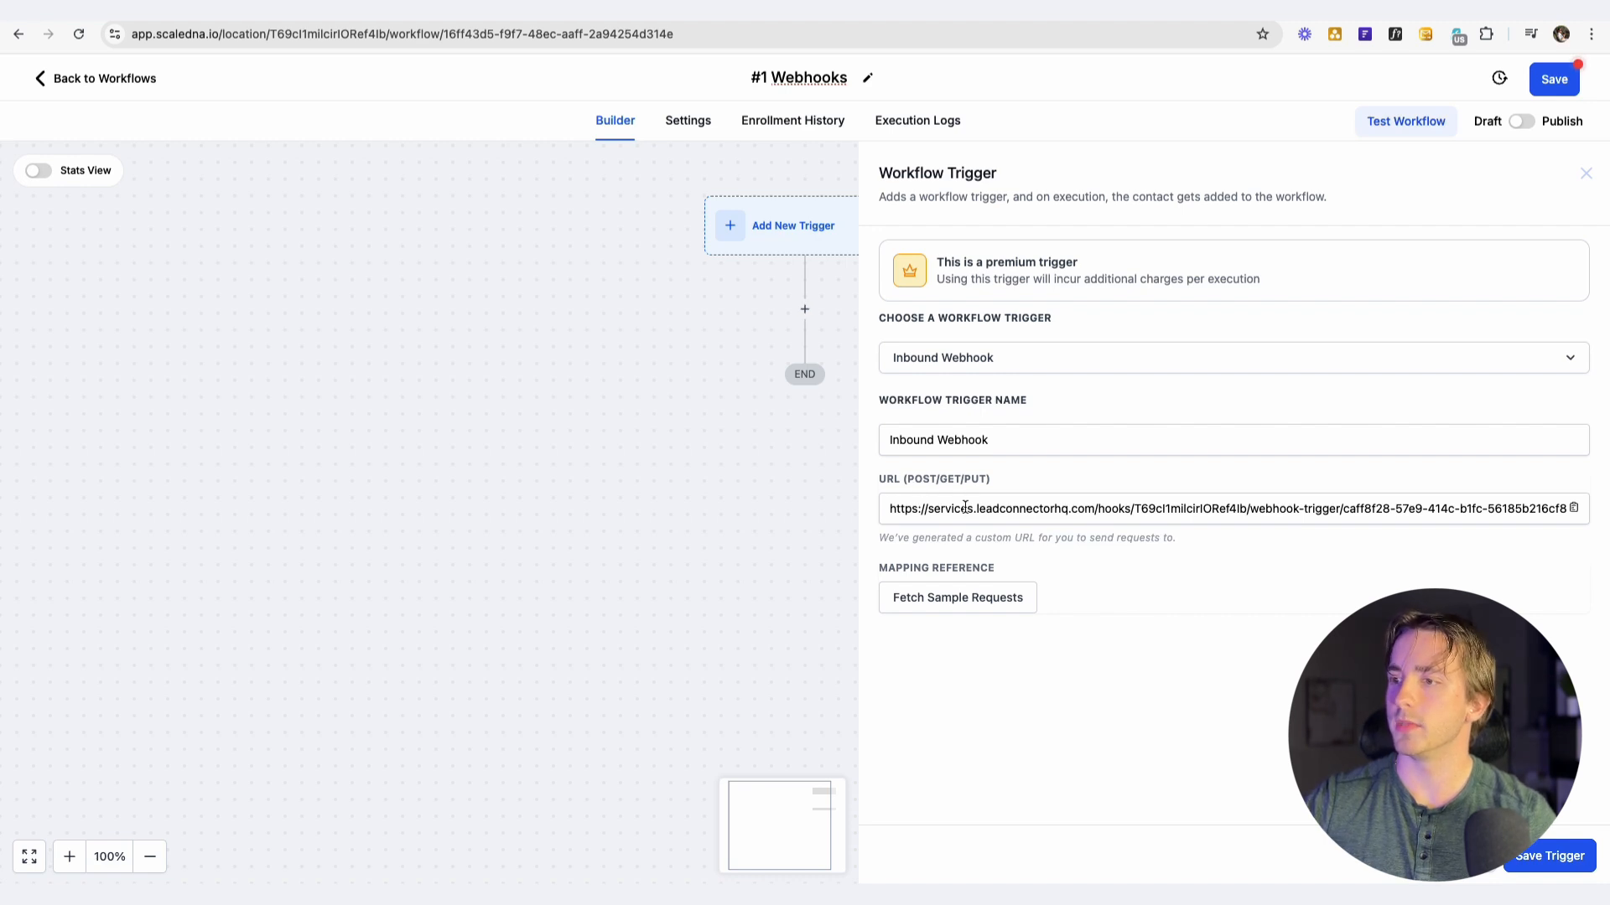
pyautogui.click(1595, 508)
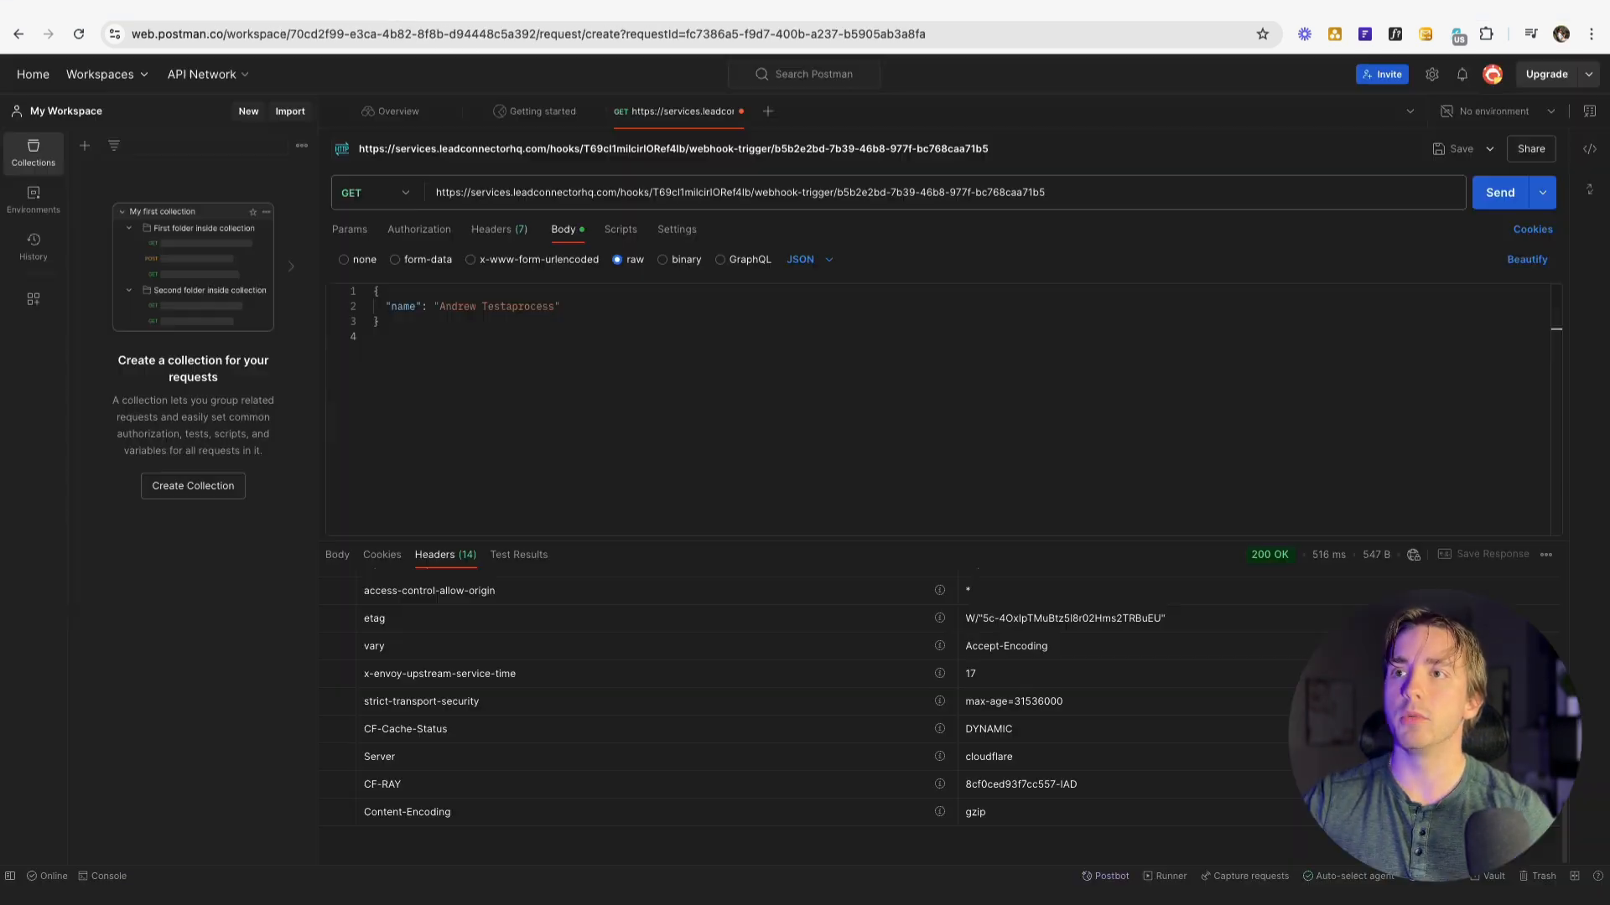
pyautogui.moveTo(763, 360)
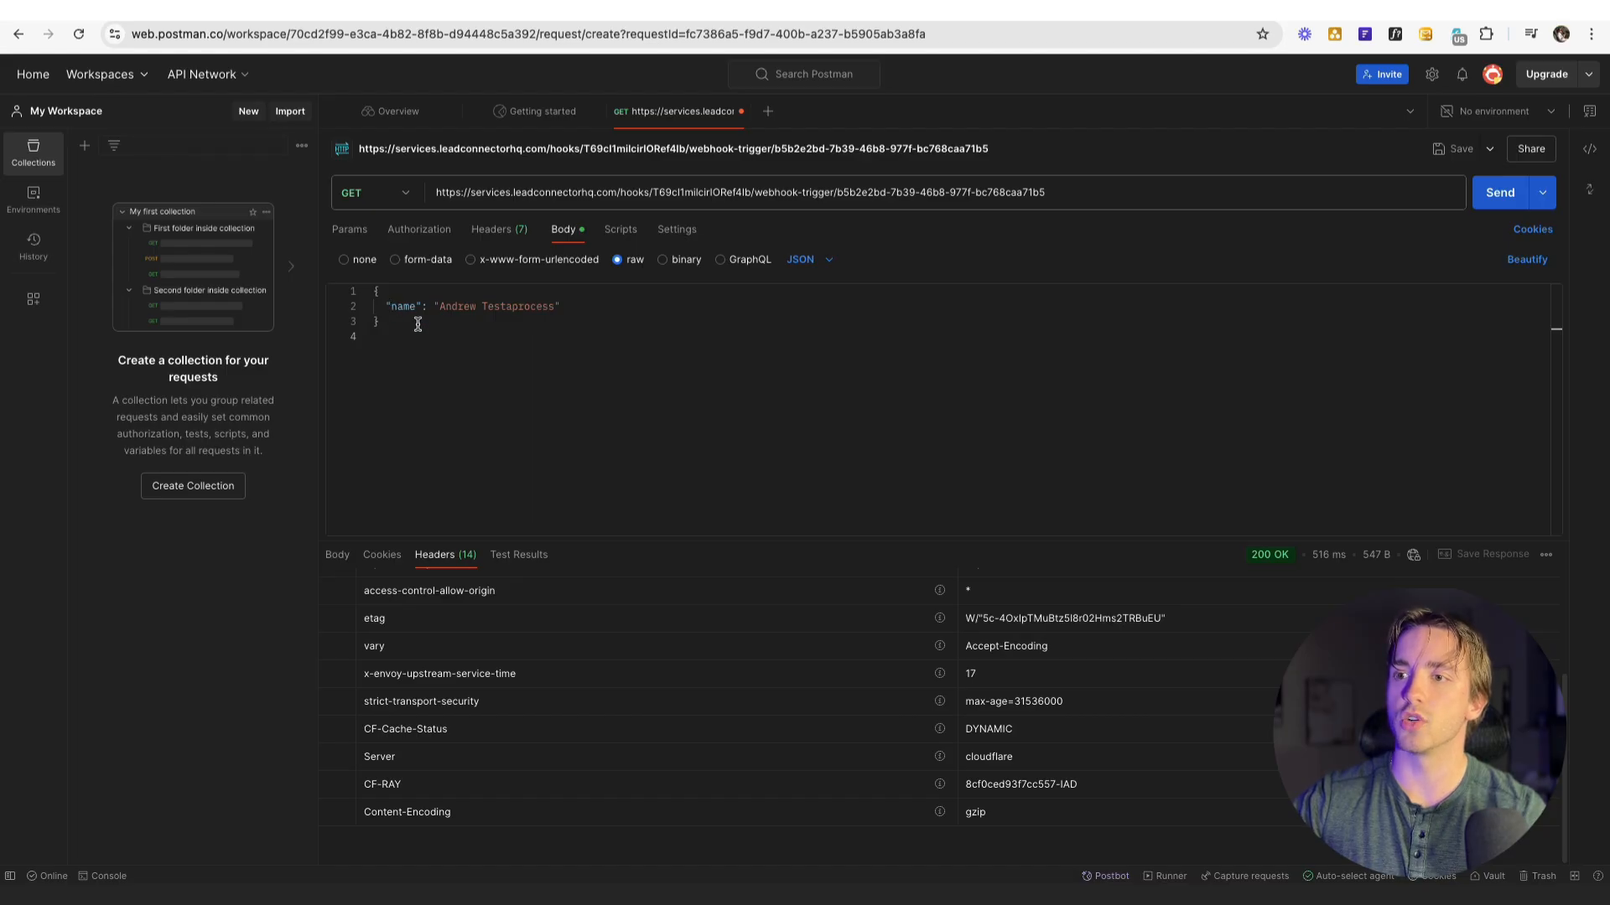
pyautogui.moveTo(413, 215)
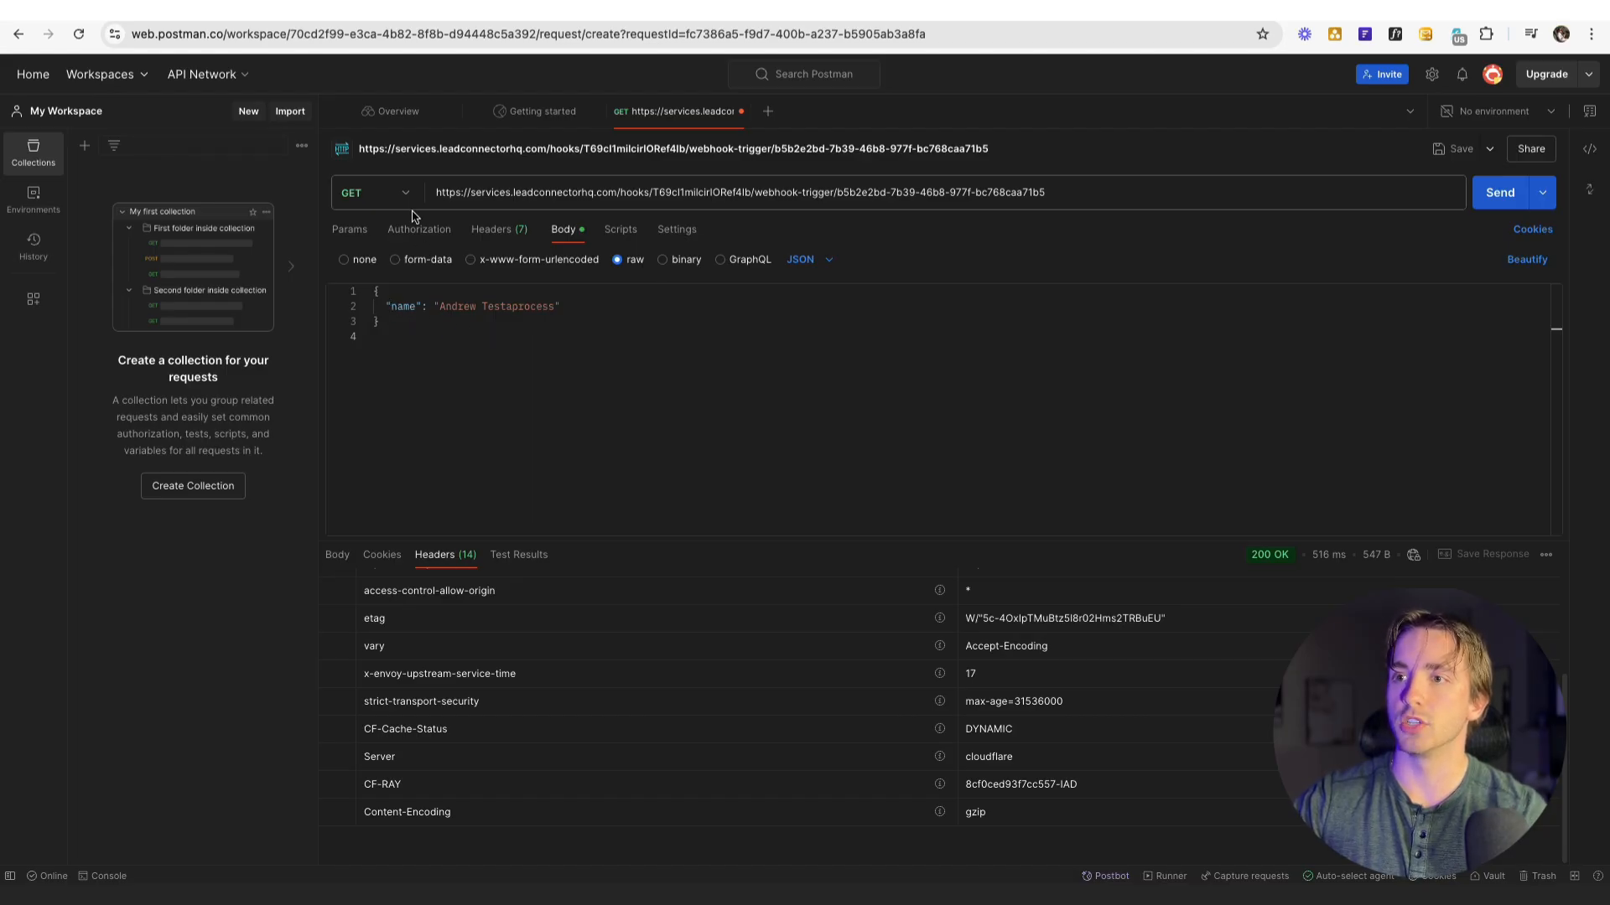
pyautogui.click(374, 192)
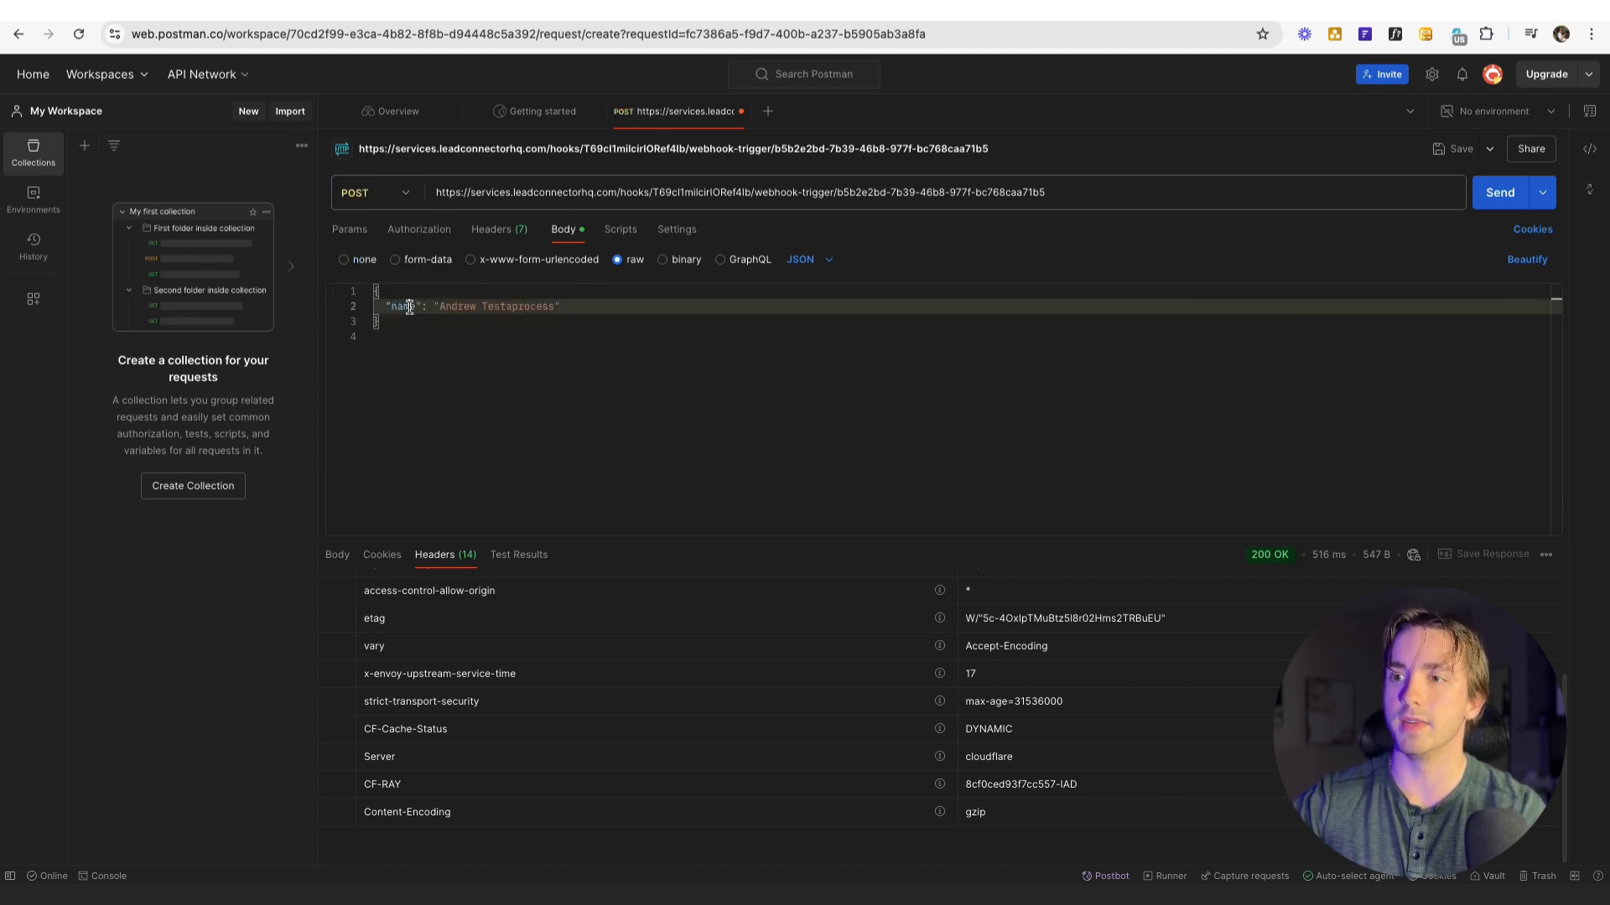
pyautogui.doubleClick(457, 306)
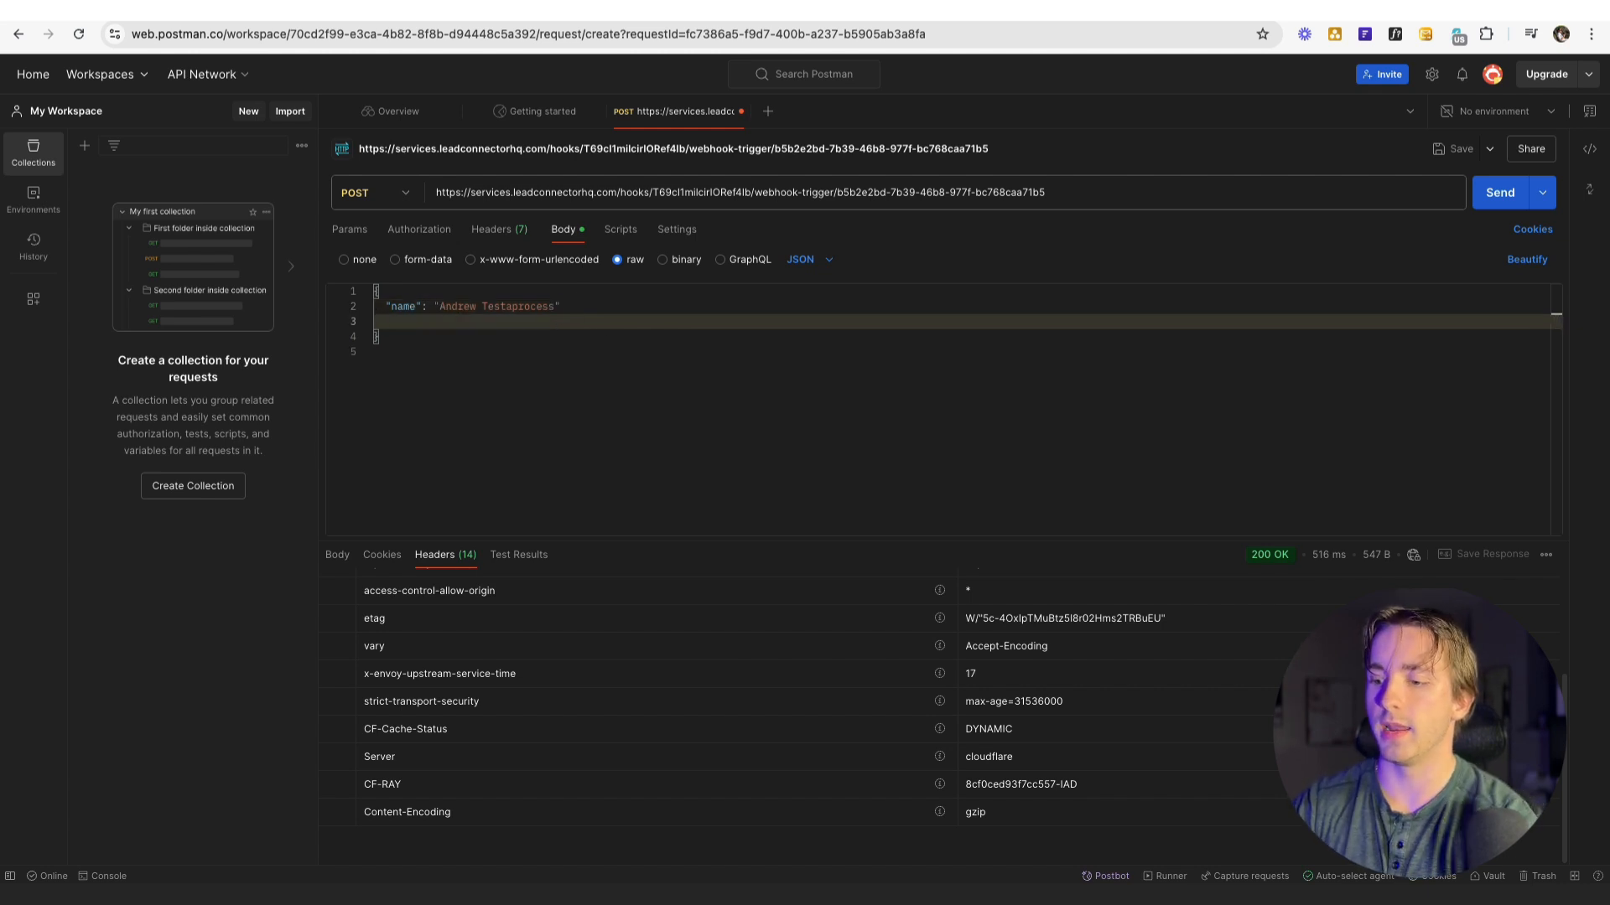
pyautogui.write('"phone"')
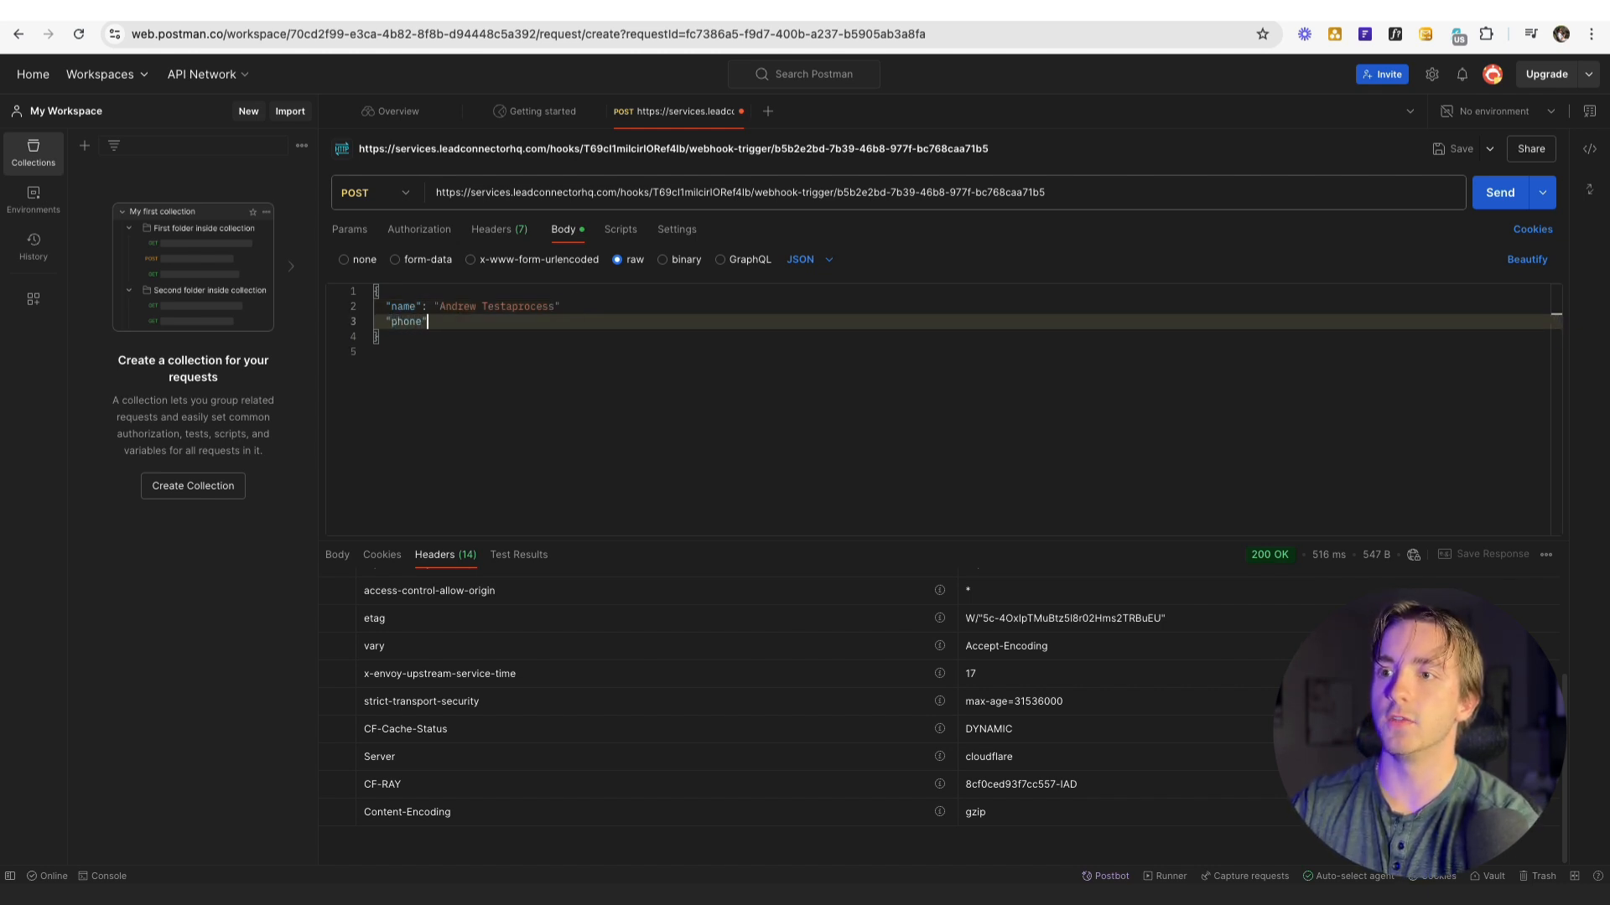
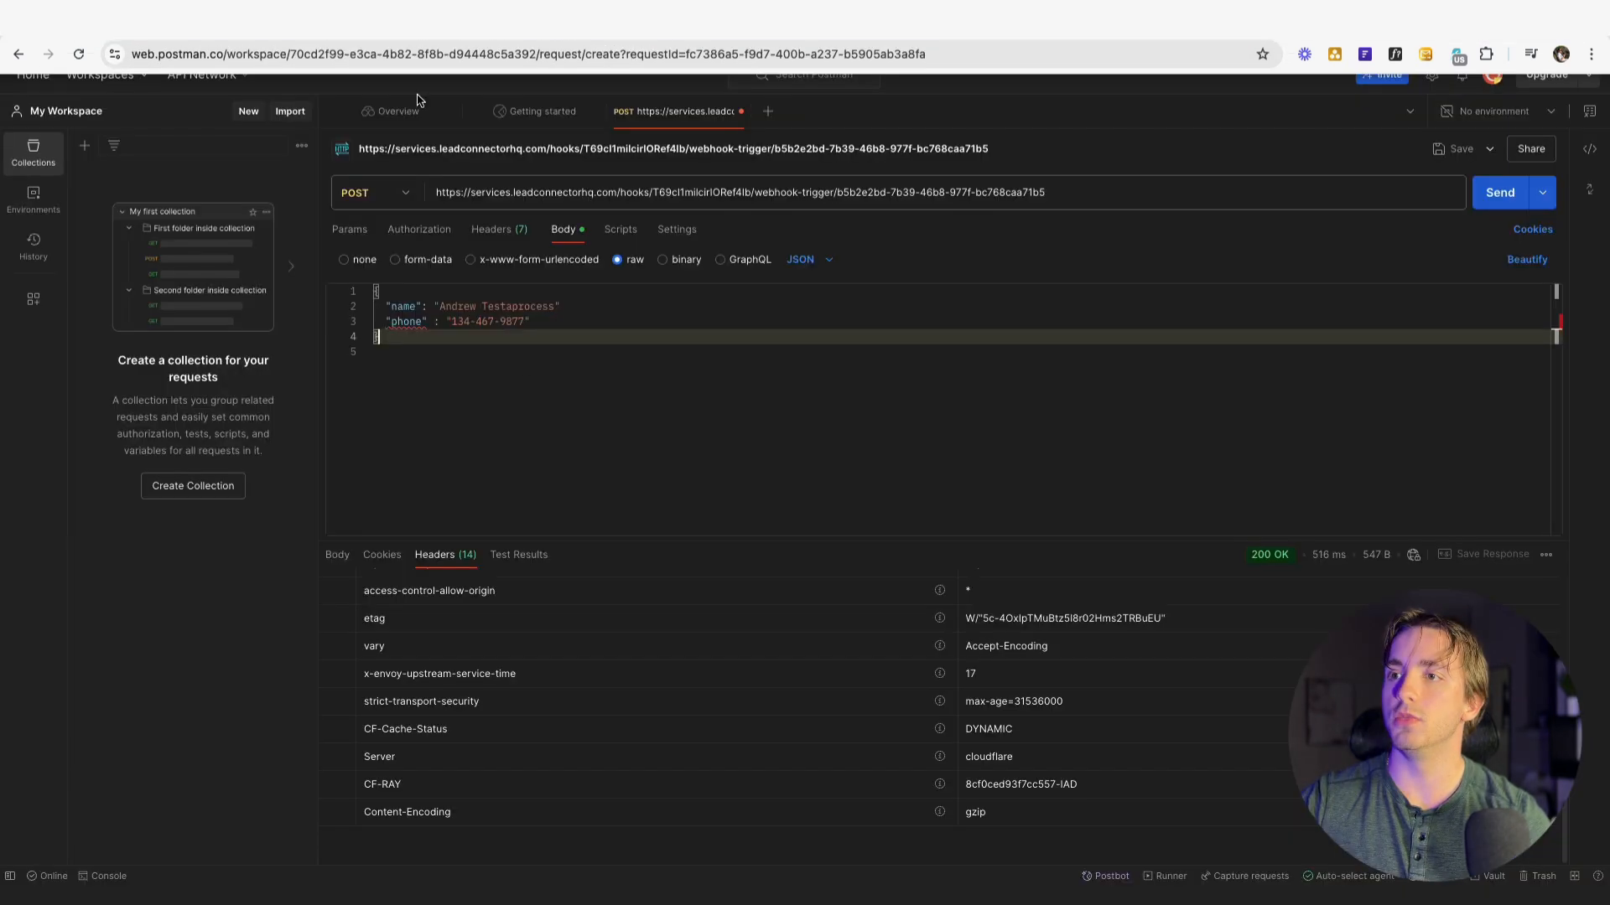
# Replace Postman's request URL with the new webhook address and return to the HighLevel trigger panel.
pyautogui.click(739, 192)
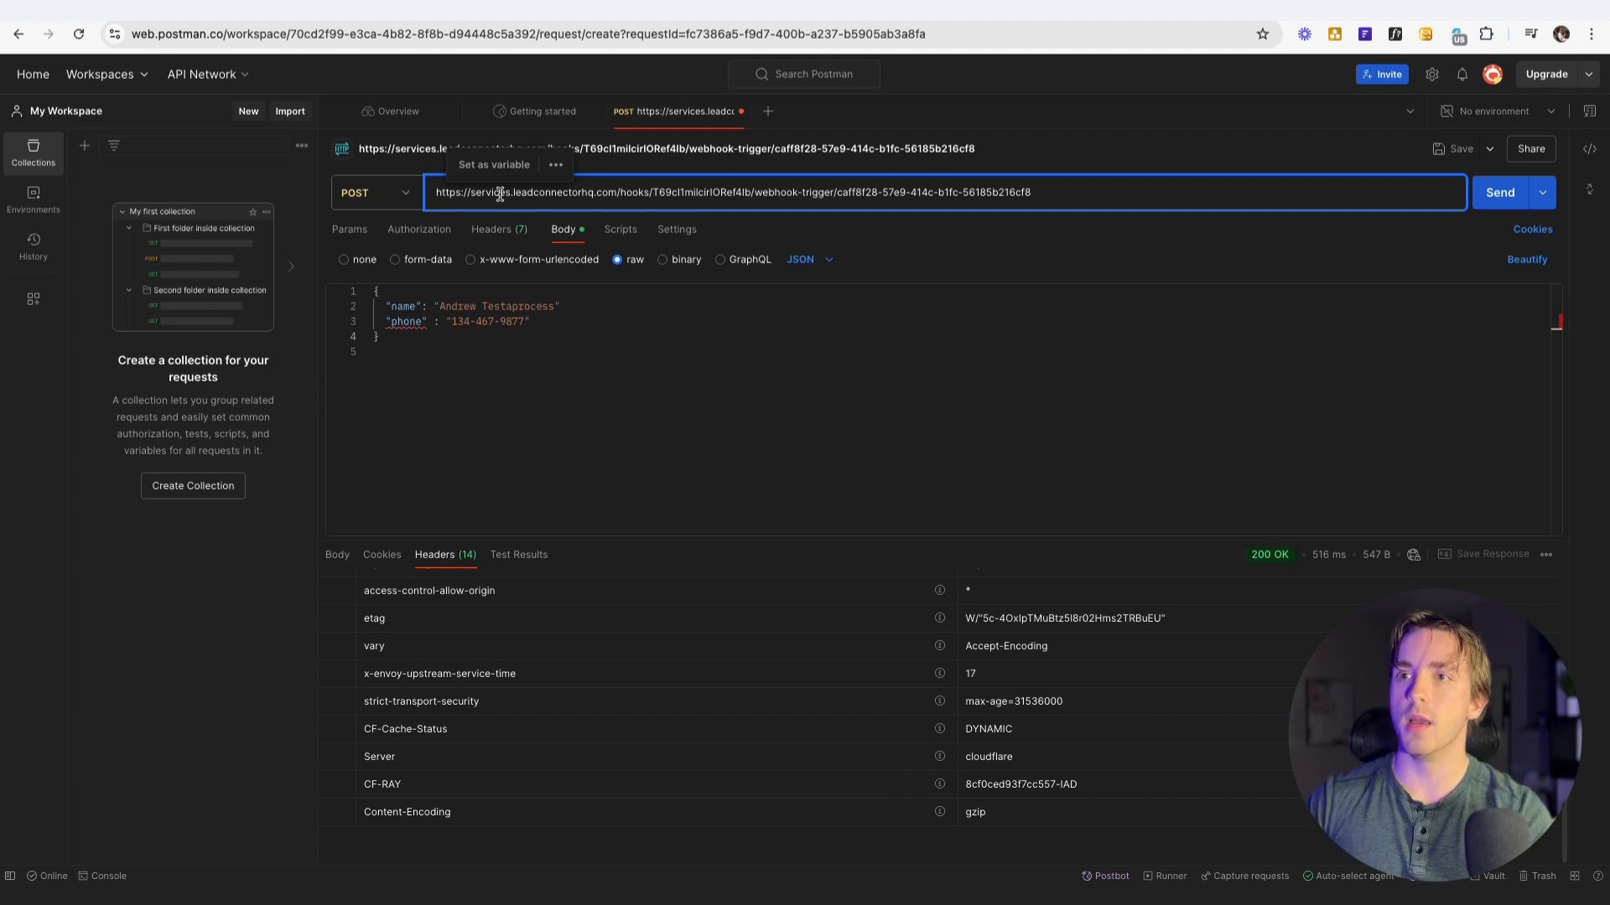
pyautogui.moveTo(1157, 165)
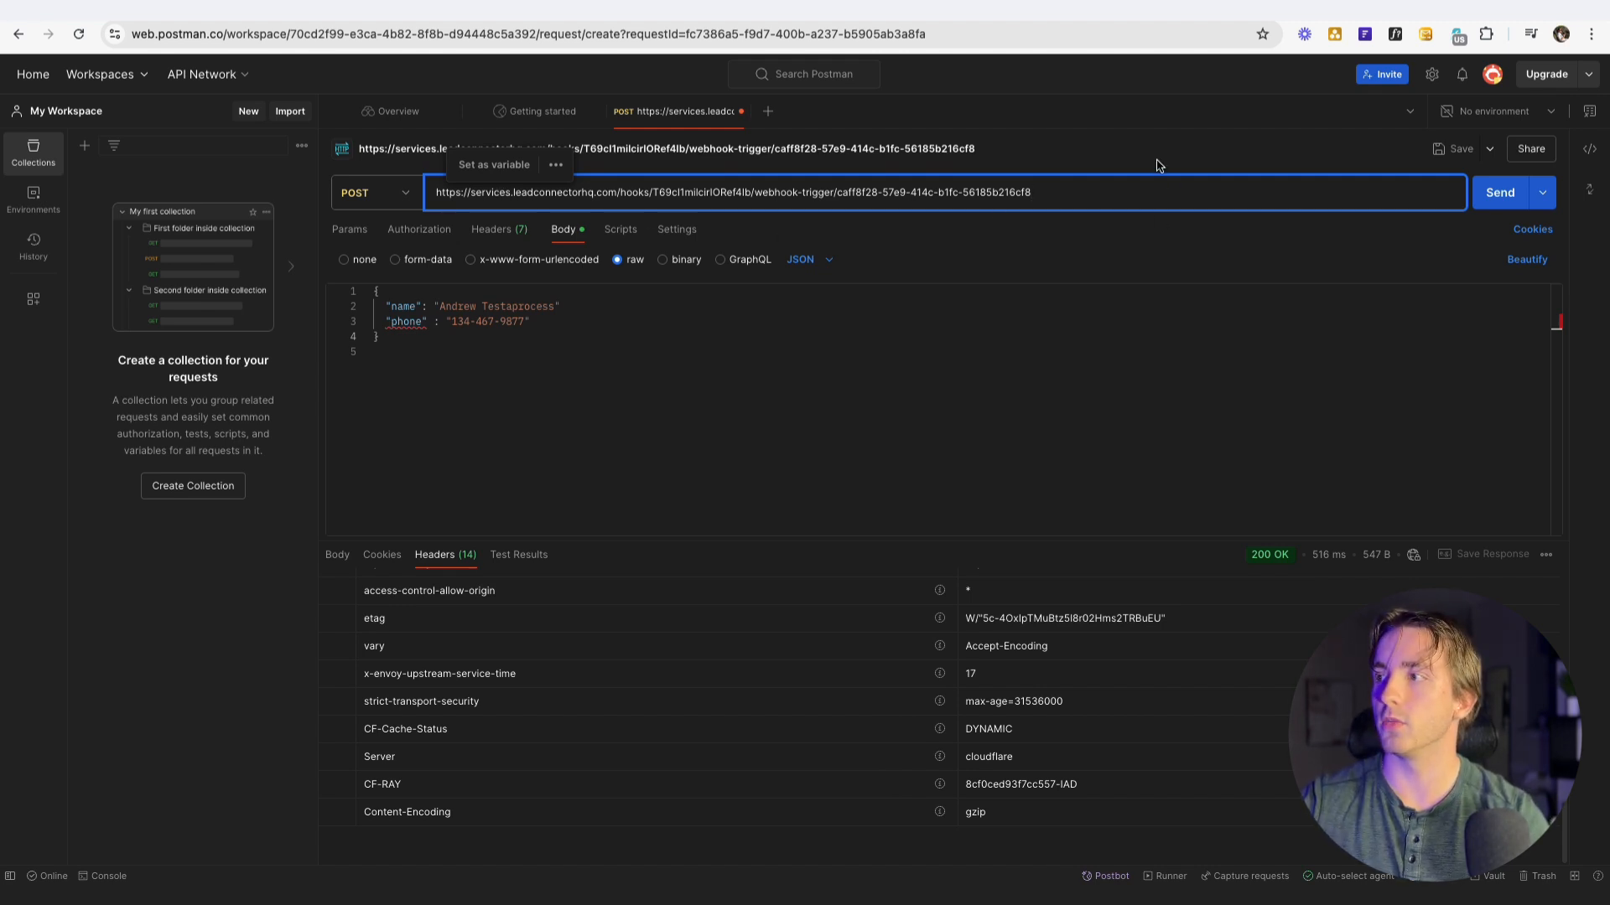
pyautogui.click(1062, 261)
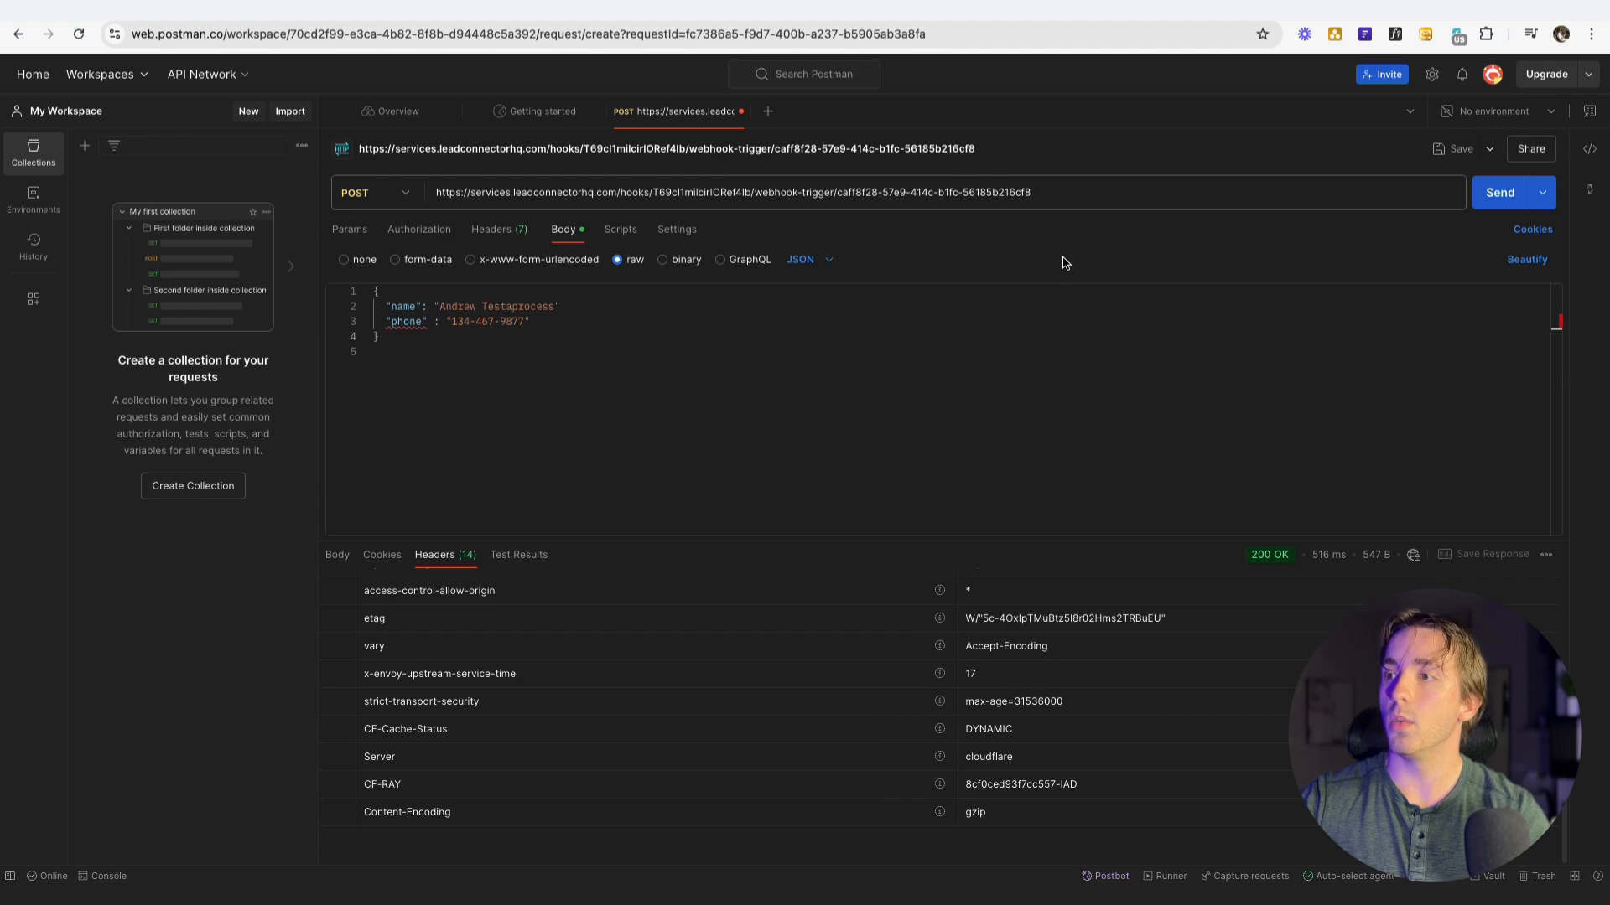
pyautogui.click(1498, 192)
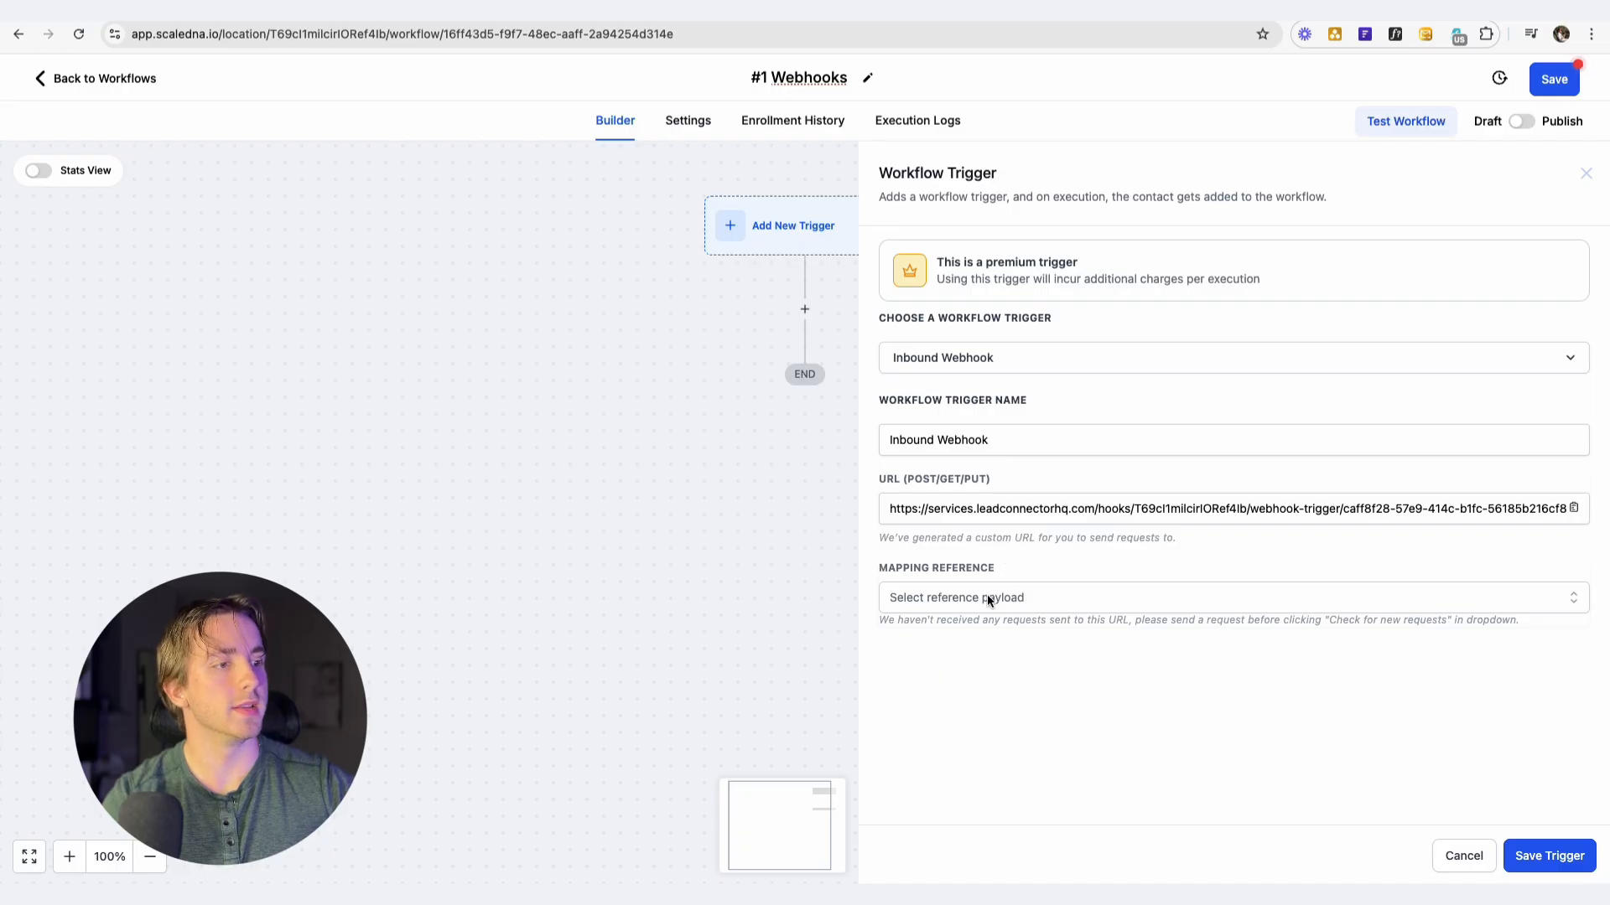
# Select the most recent received request as the mapping reference, showing its name and phone payload.
pyautogui.click(1229, 598)
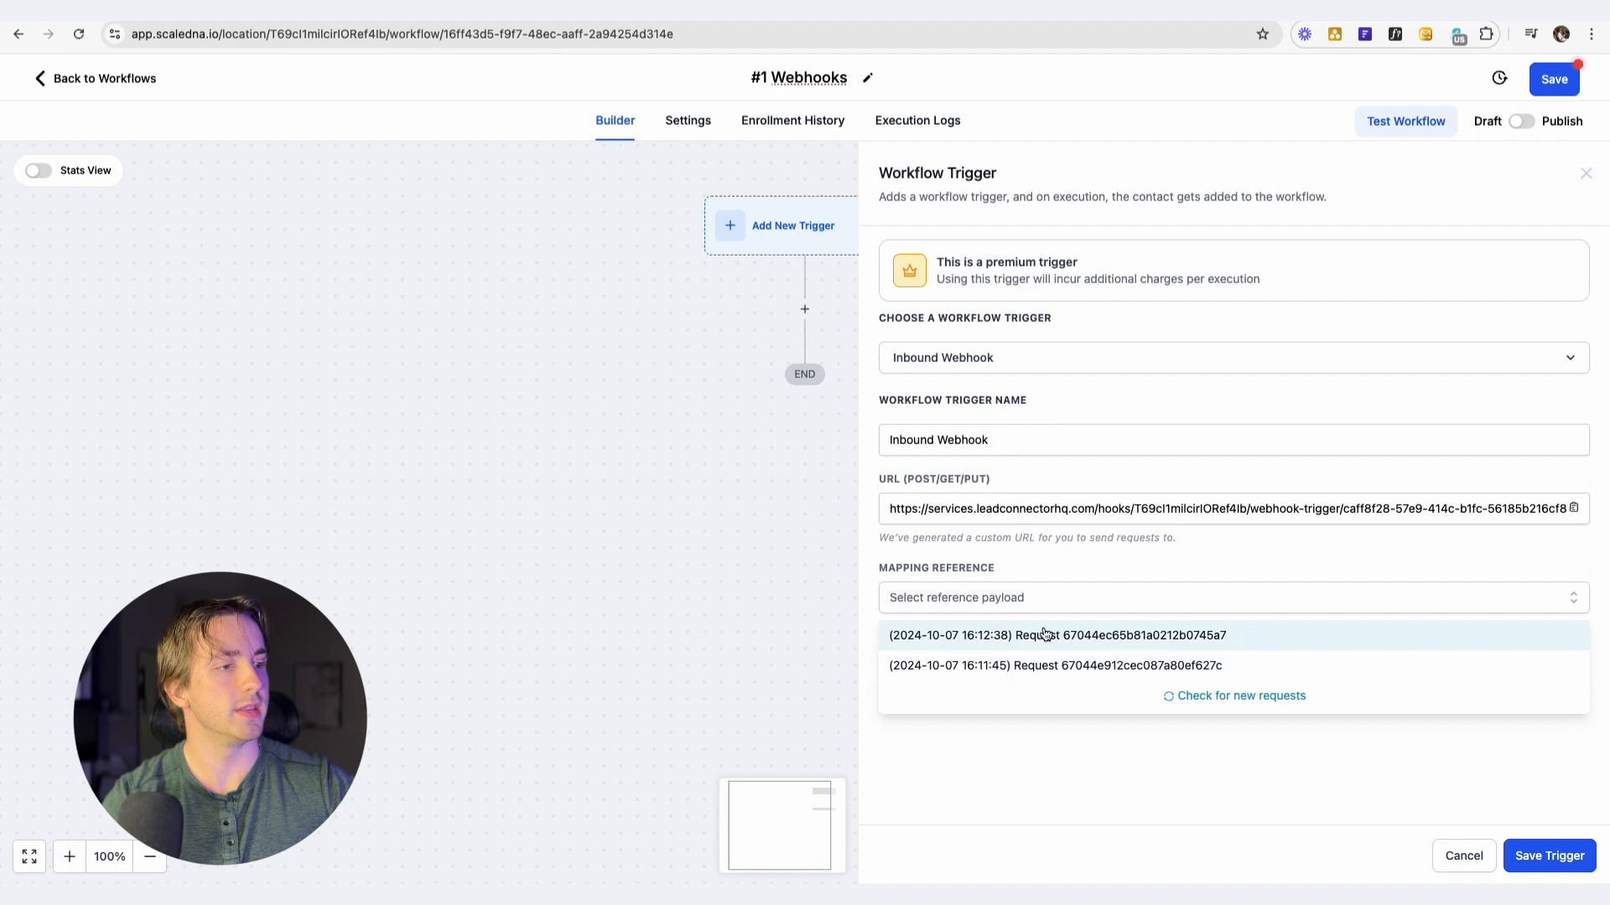
pyautogui.click(1058, 635)
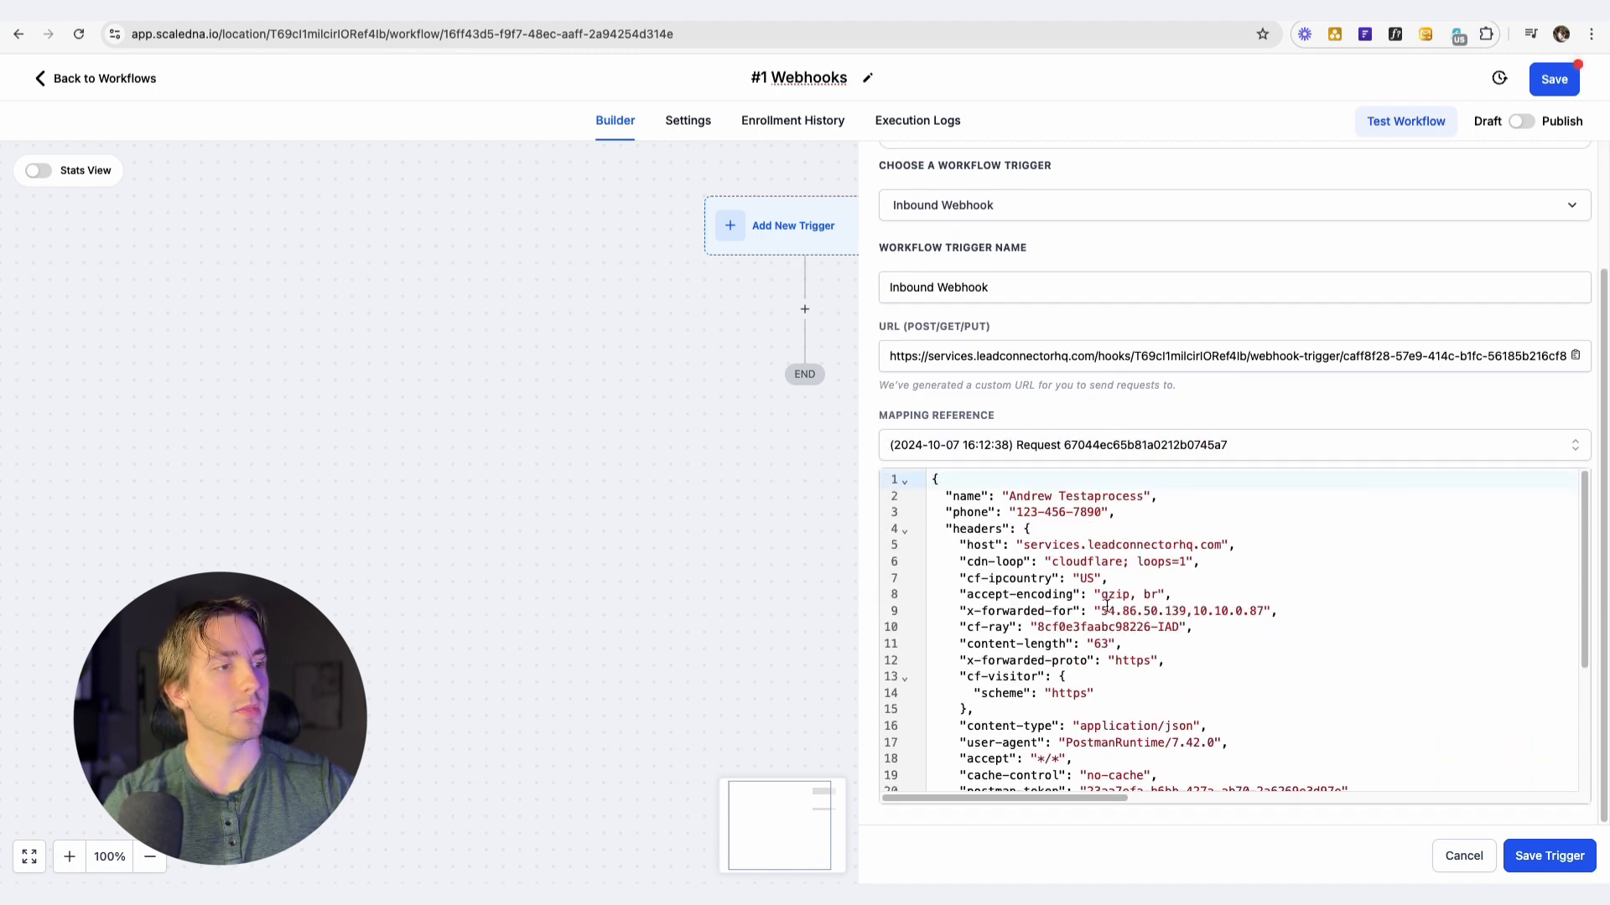
pyautogui.click(946, 512)
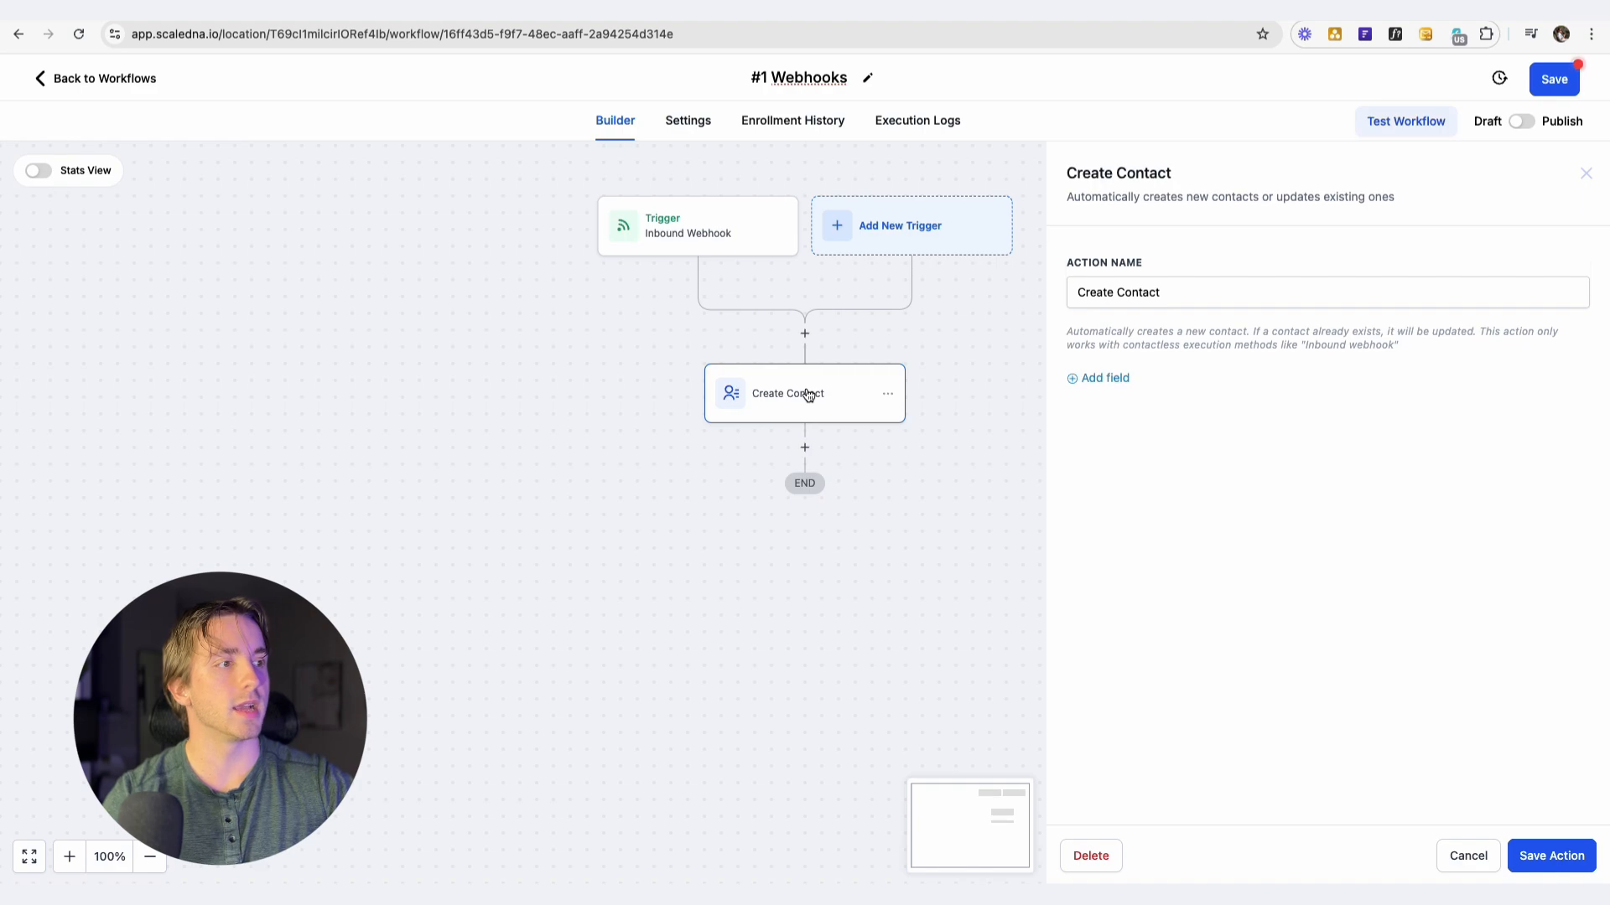
pyautogui.moveTo(1224, 401)
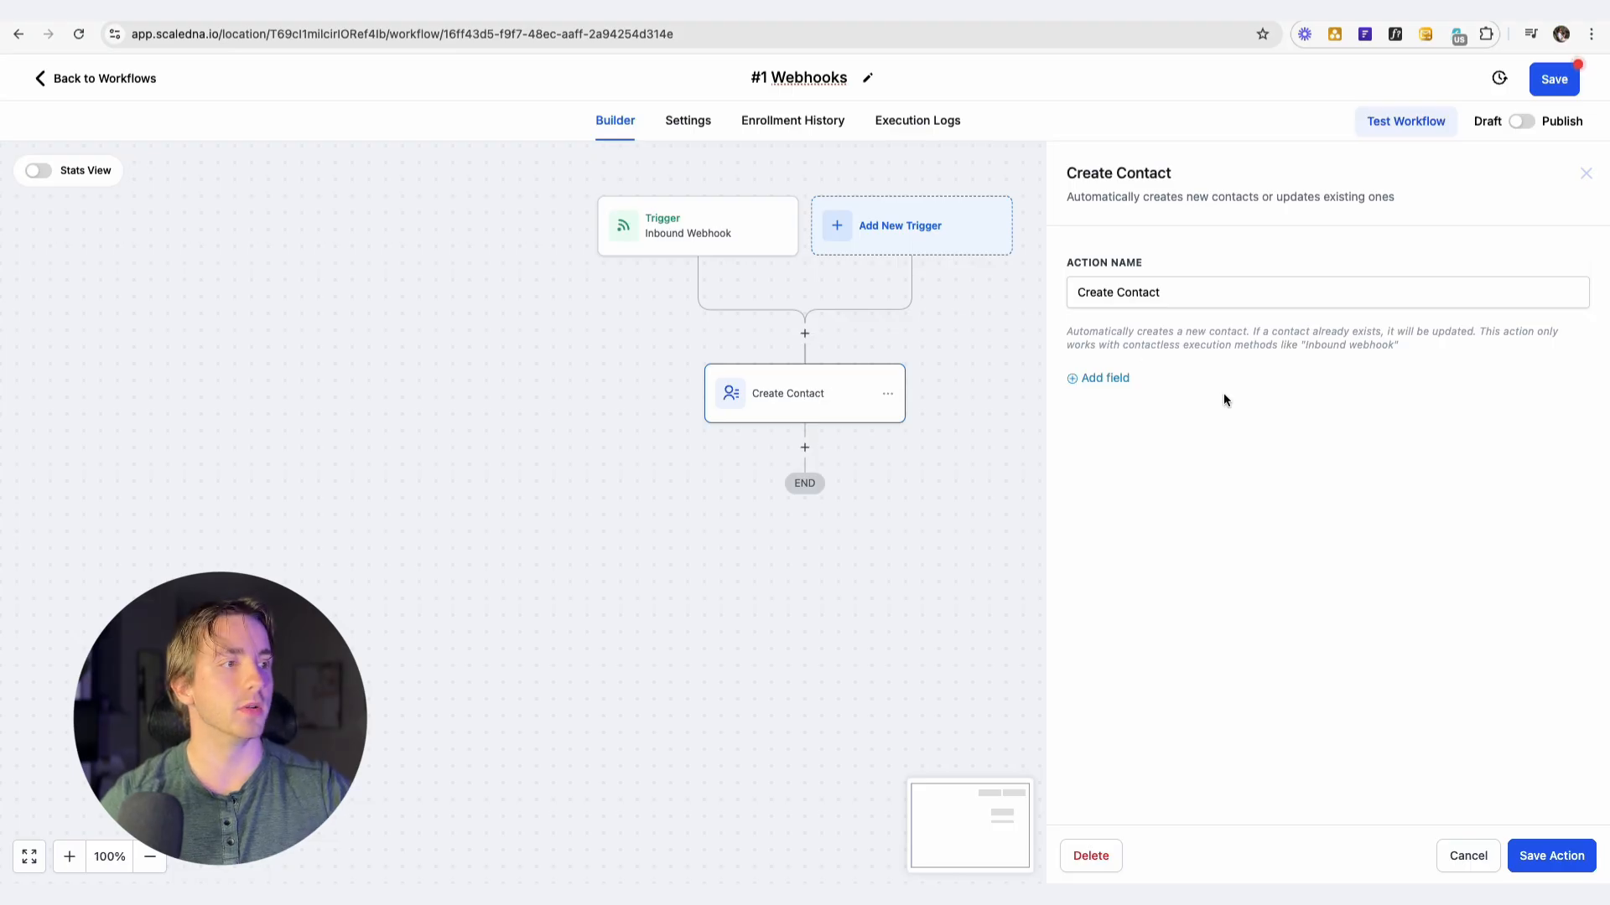
pyautogui.moveTo(1099, 411)
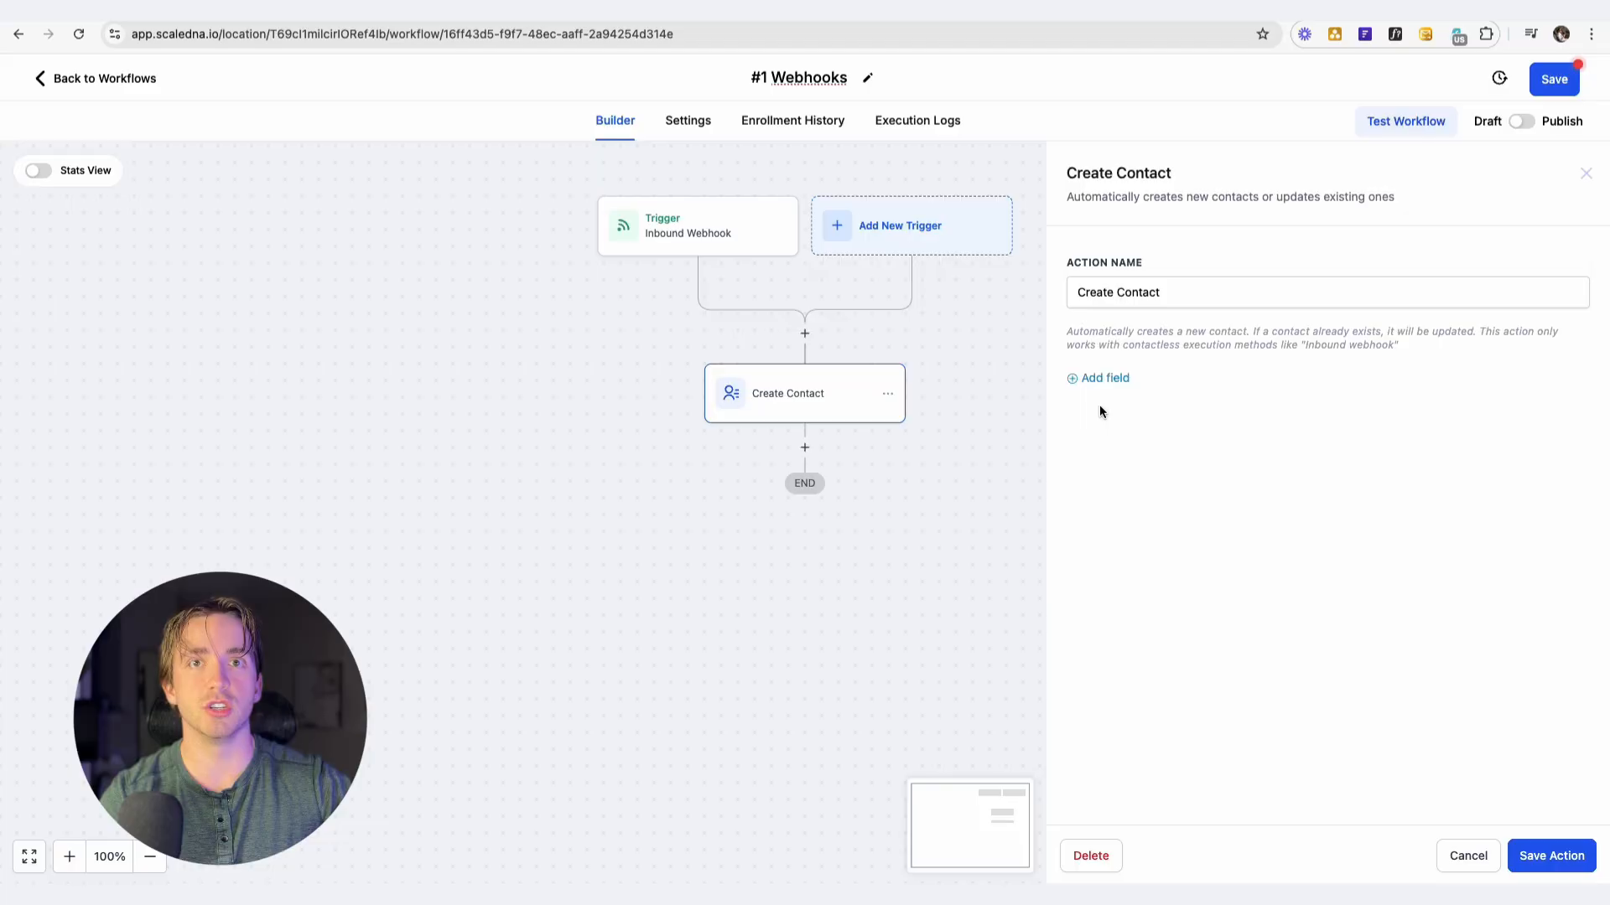
# Add a First Name field row to the Create Contact action.
pyautogui.click(697, 225)
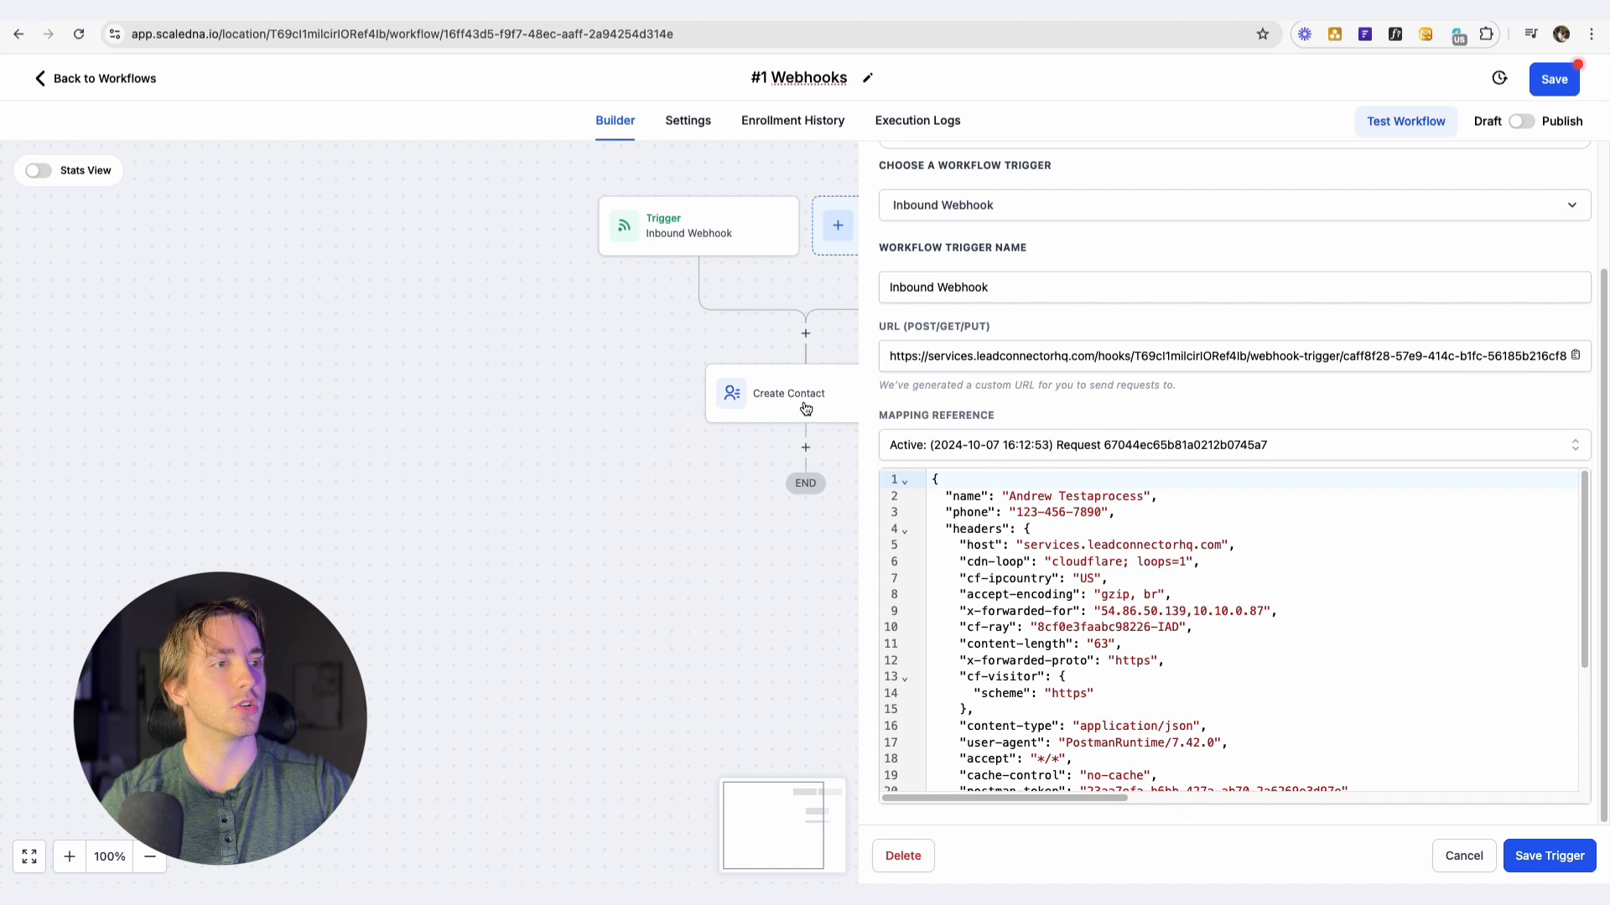
pyautogui.click(787, 393)
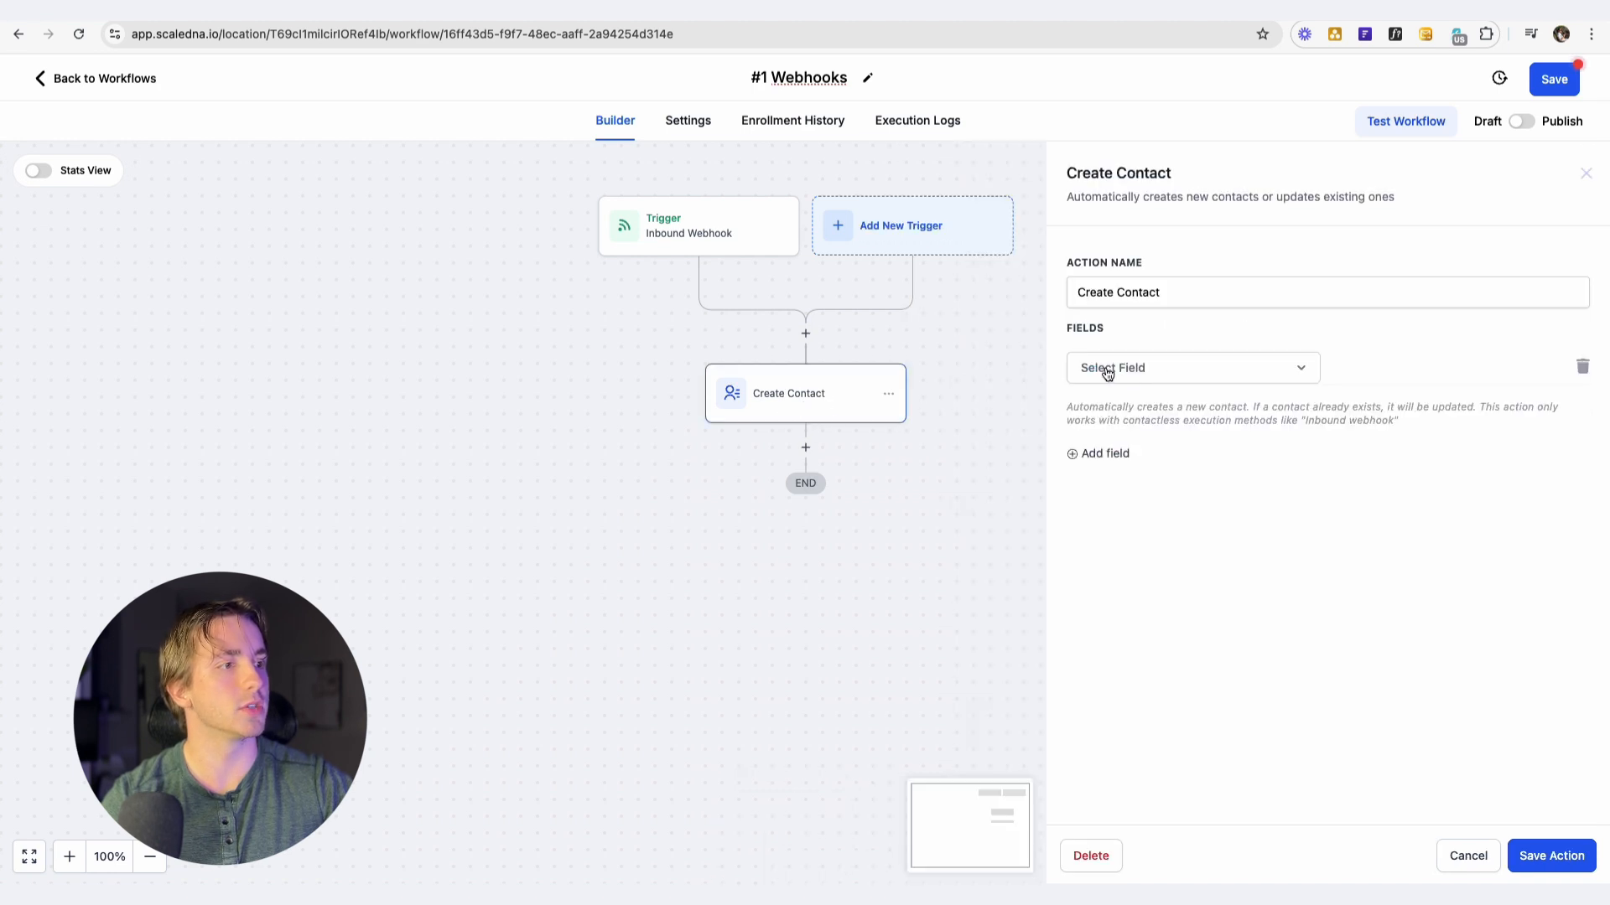
pyautogui.click(1190, 367)
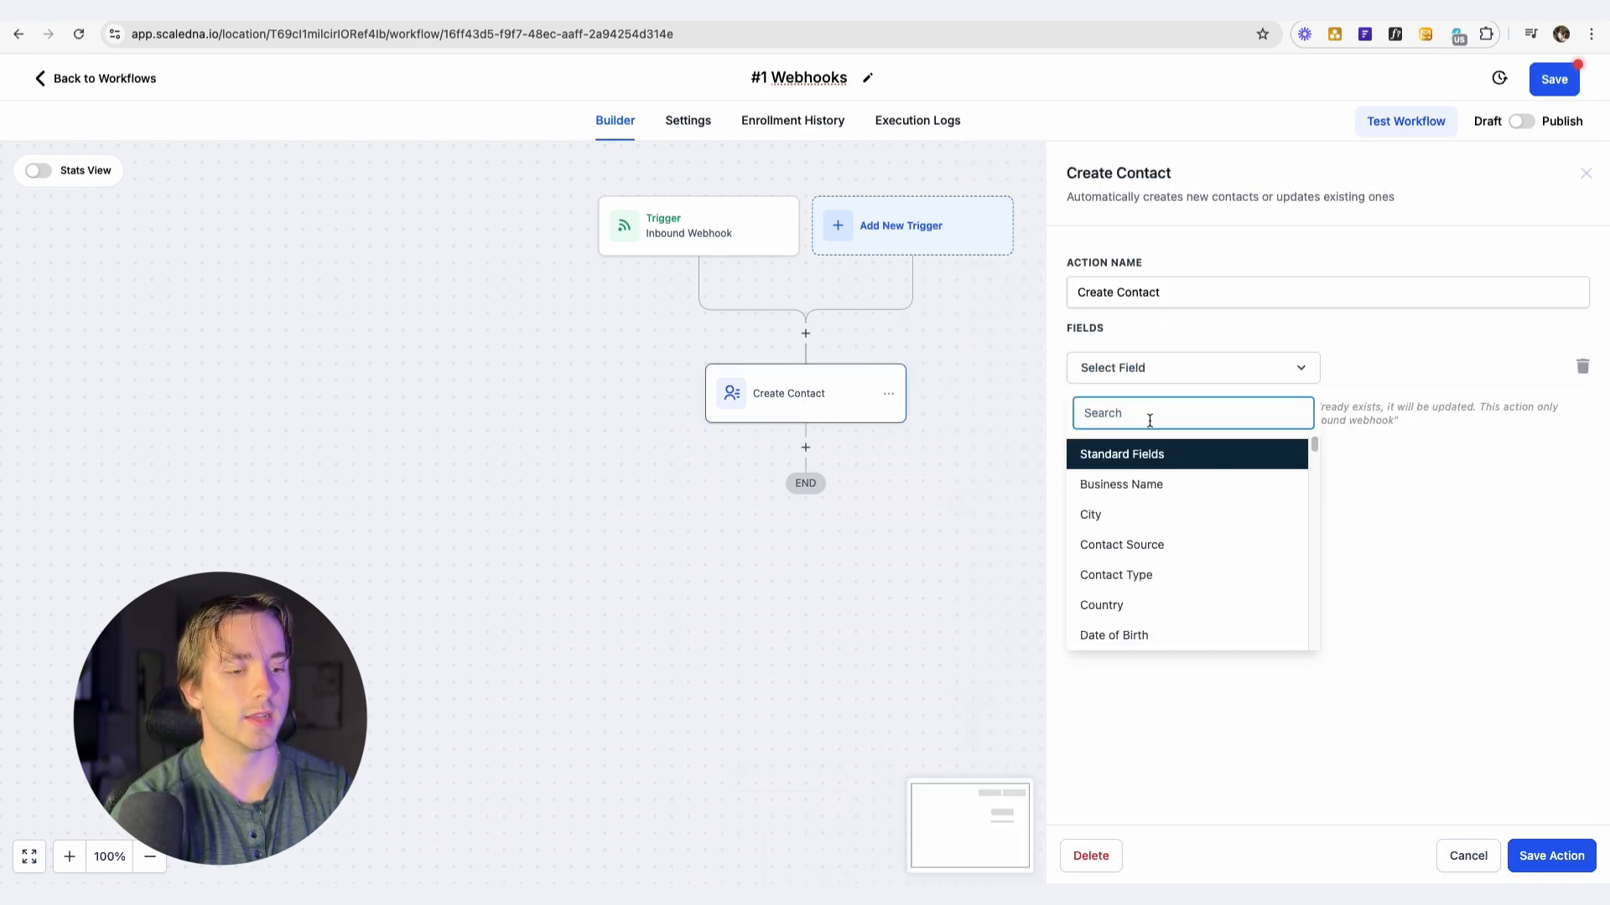
pyautogui.write('name')
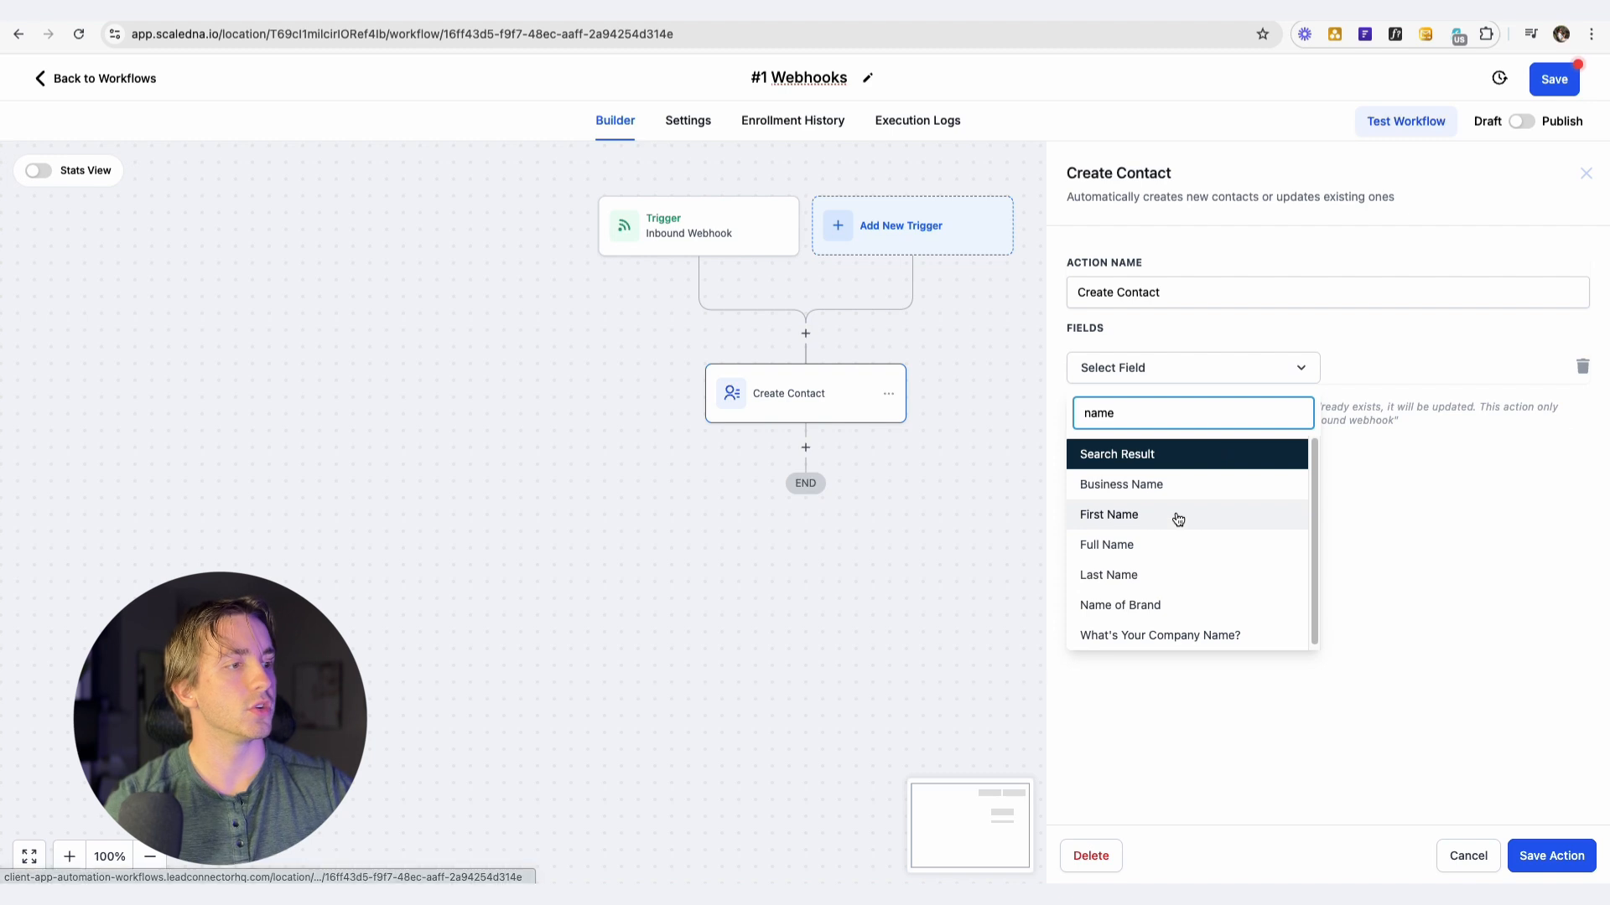
pyautogui.click(1109, 514)
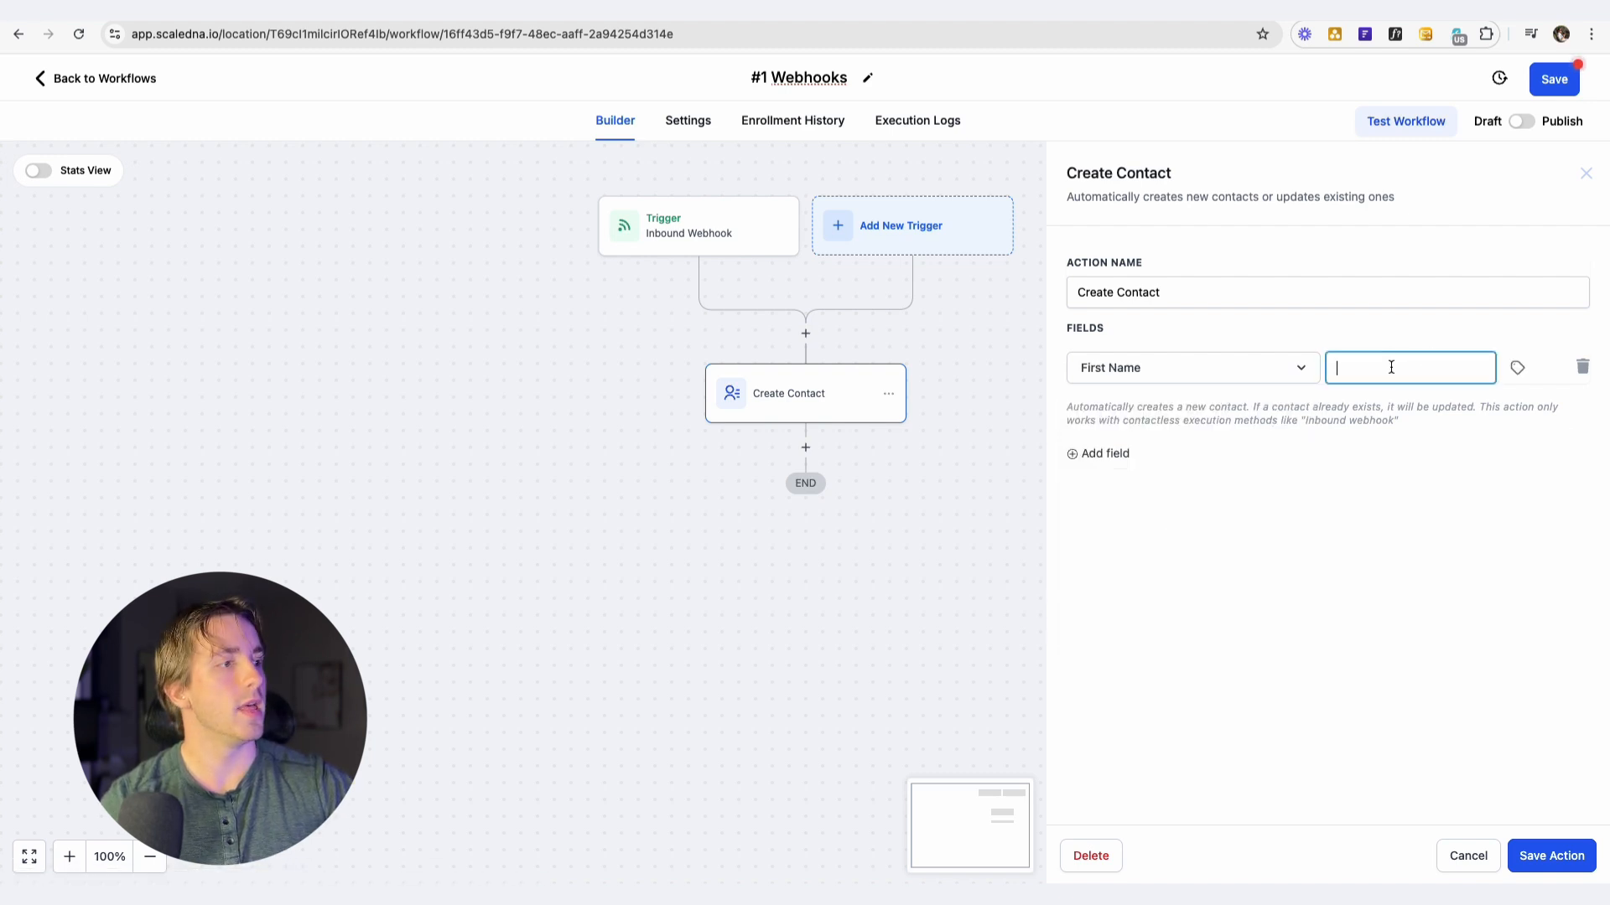
# Fill First Name with the Name value from the Inbound Webhook Trigger.
pyautogui.click(1517, 368)
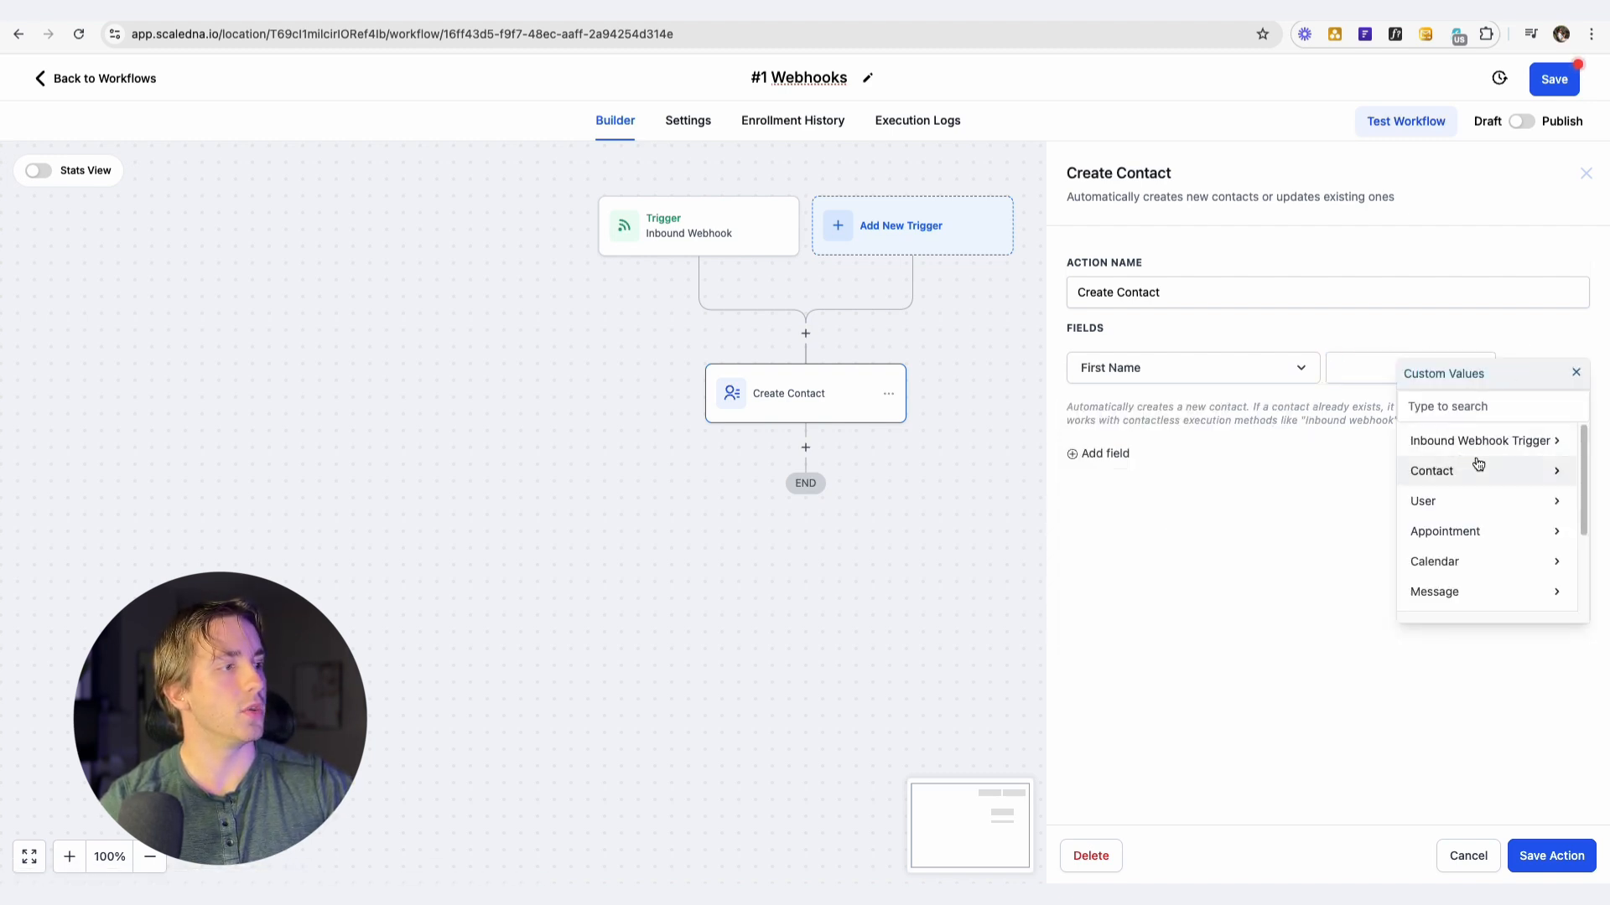
pyautogui.click(1481, 440)
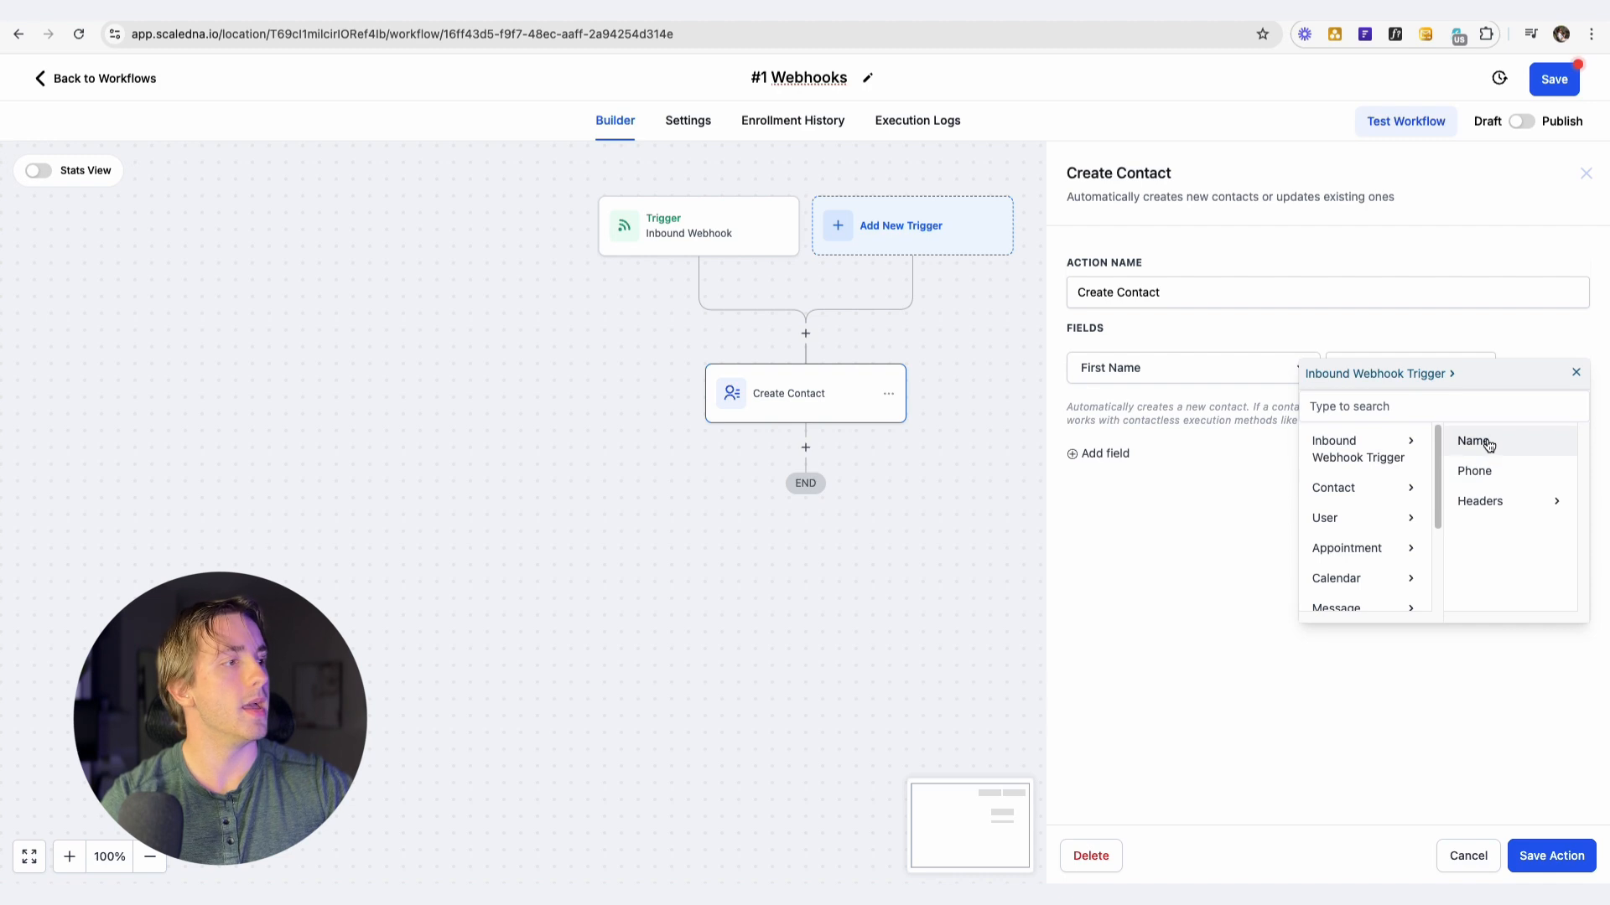
pyautogui.click(1476, 442)
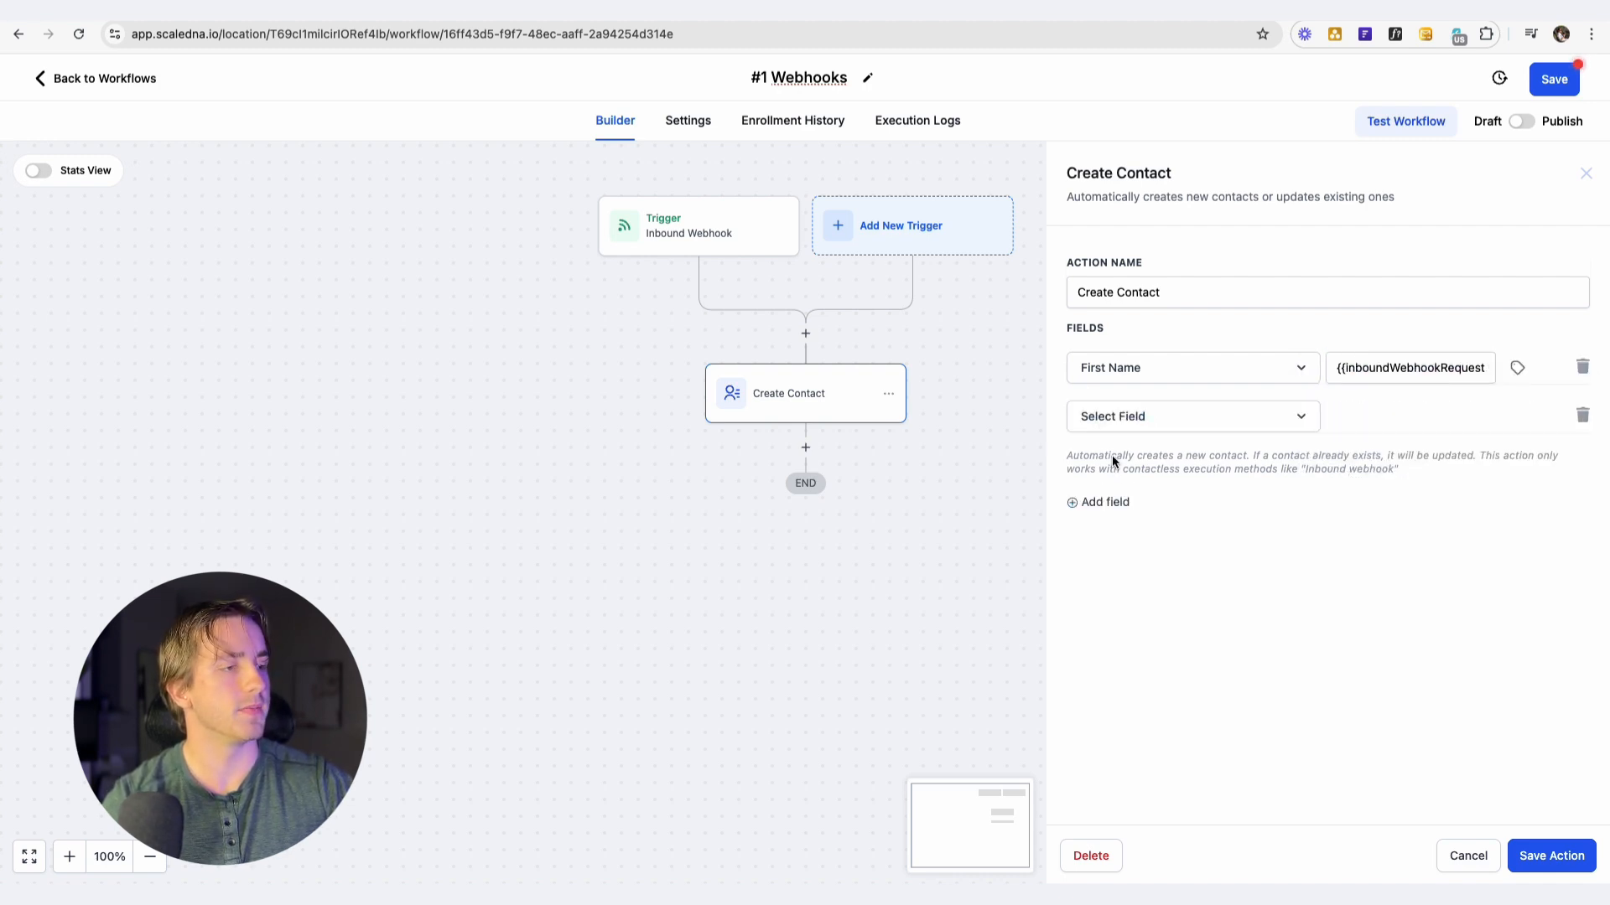
# Set the second Create Contact row to Phone from the webhook values, then reopen the trigger's sample payload.
pyautogui.write('phone')
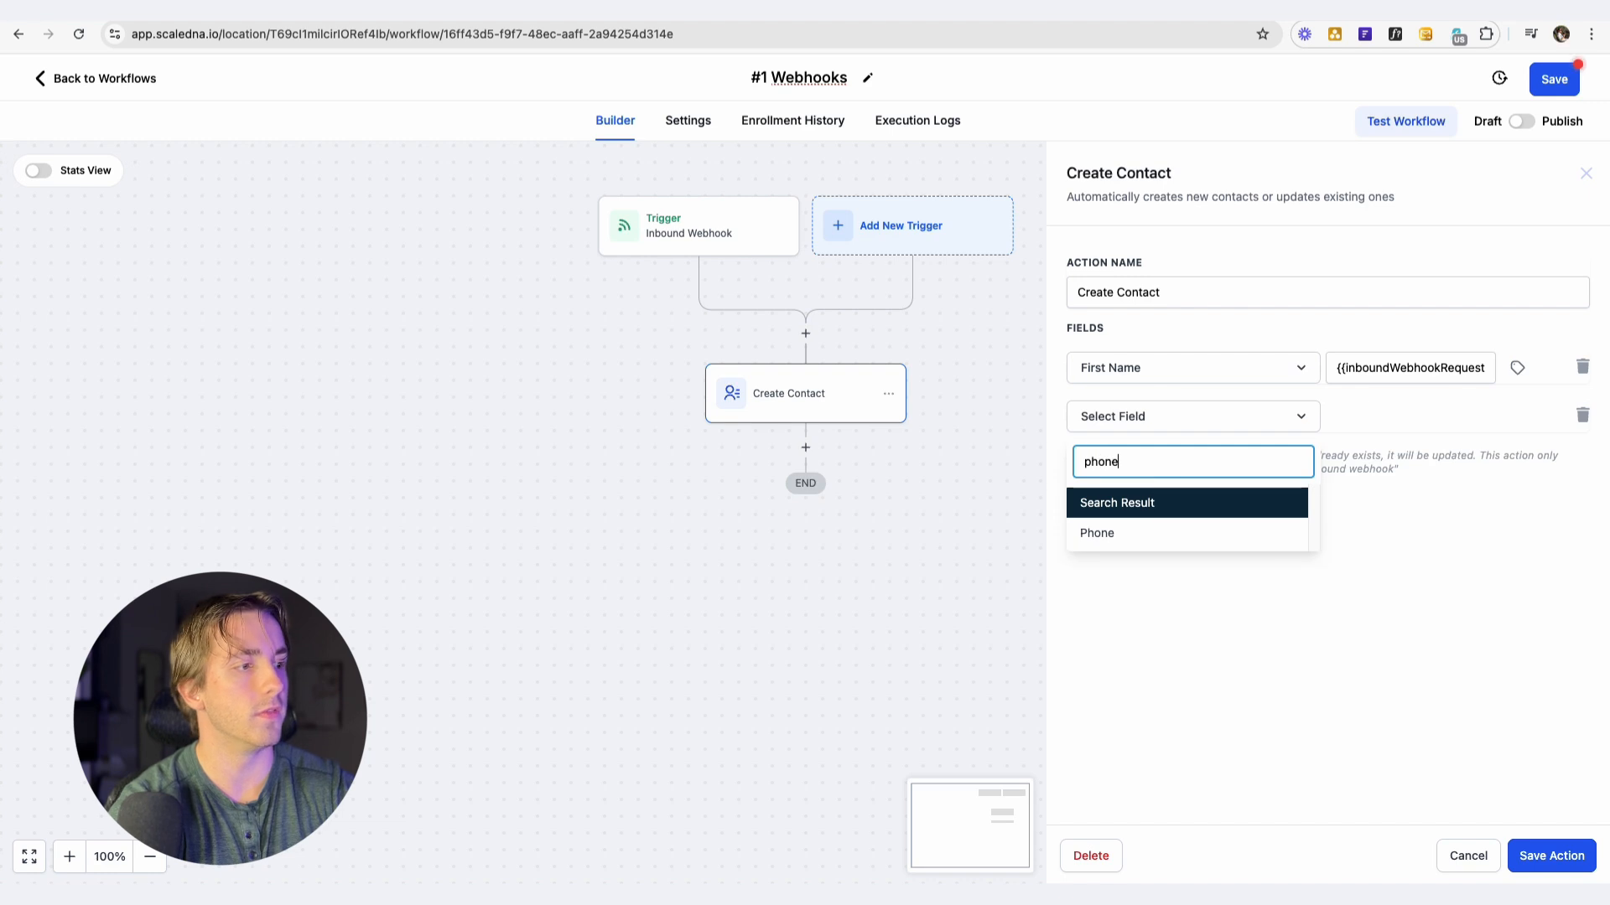
pyautogui.click(1096, 533)
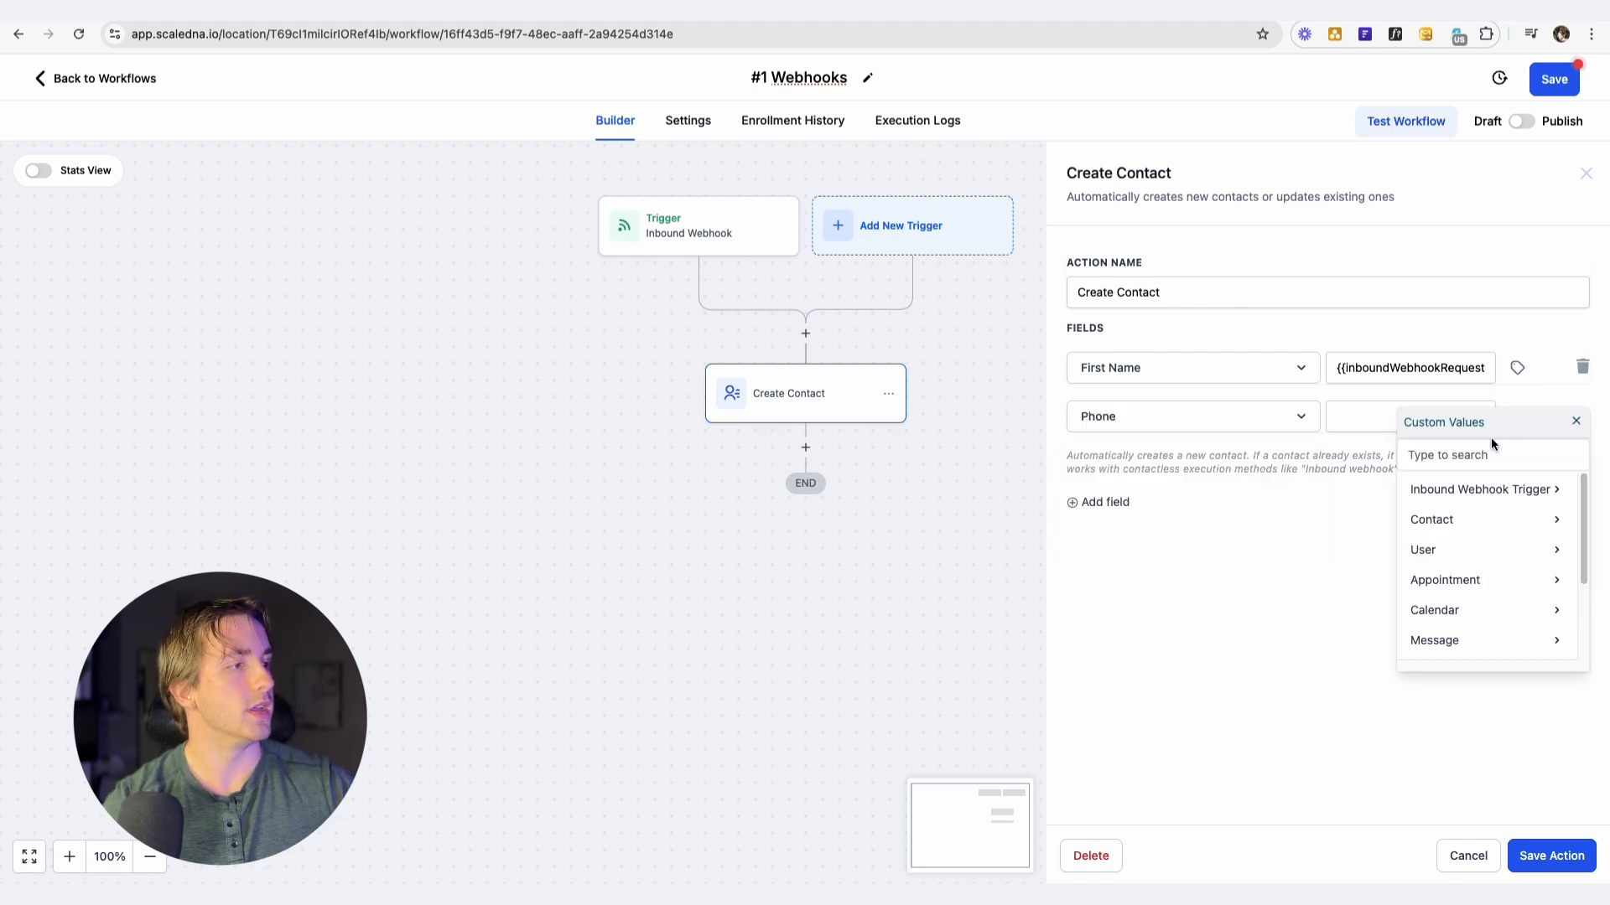
pyautogui.click(1481, 489)
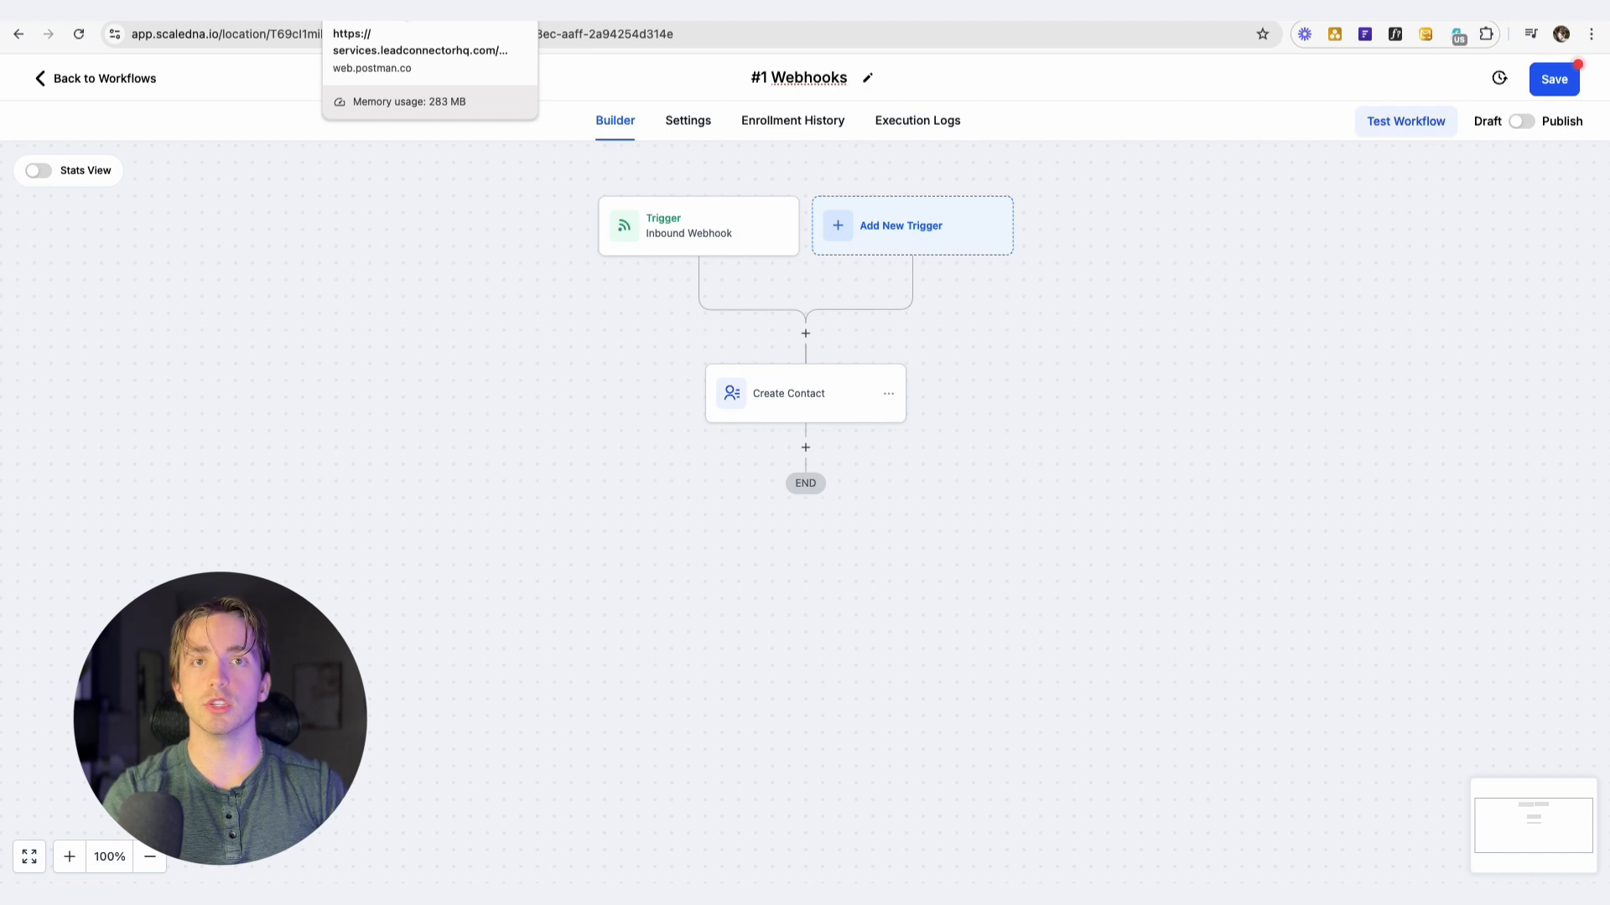
pyautogui.click(699, 224)
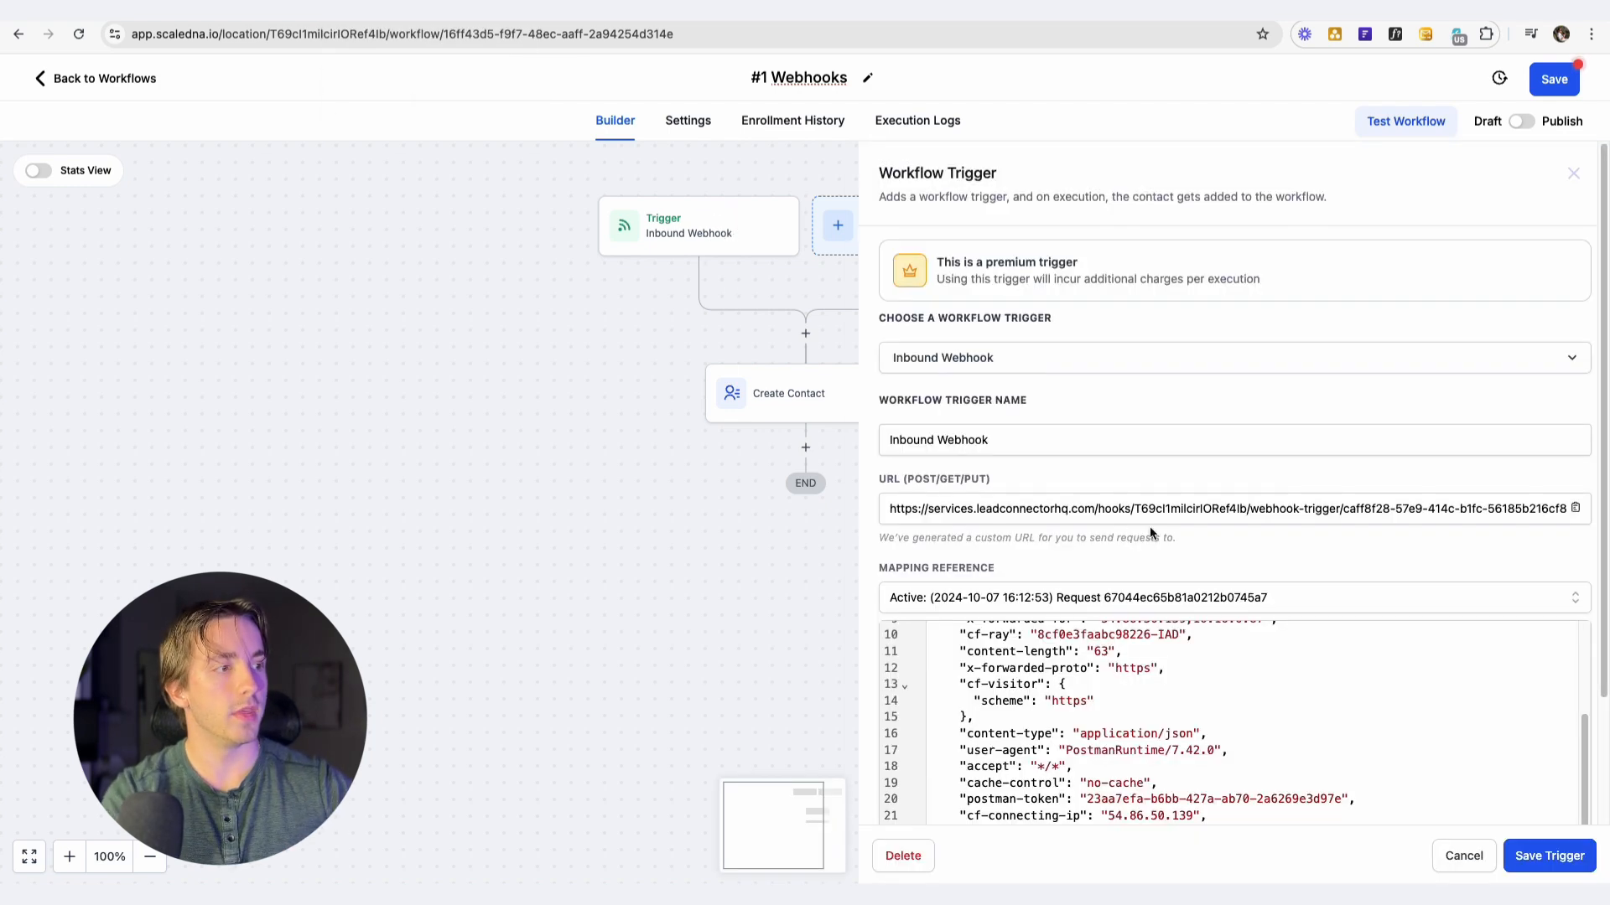